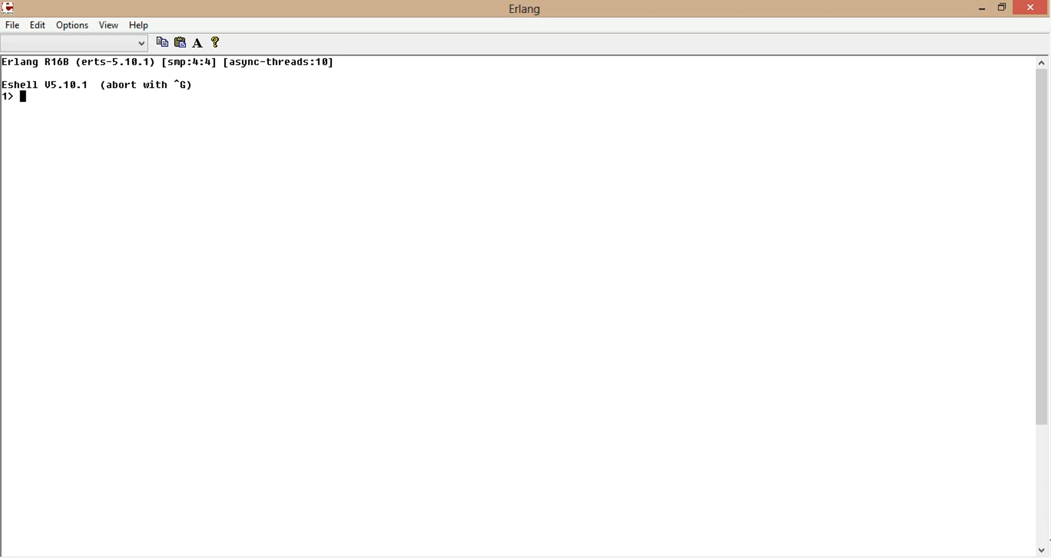
# - Bind Term to [hello, "world", {from,ireland}, 2013]
pyautogui.write('Term')
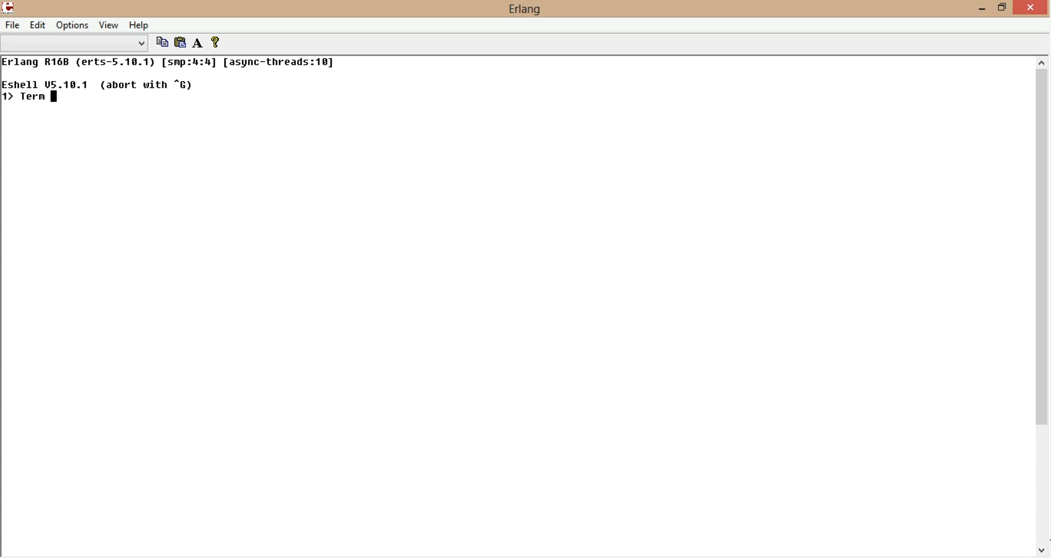
pyautogui.write('=')
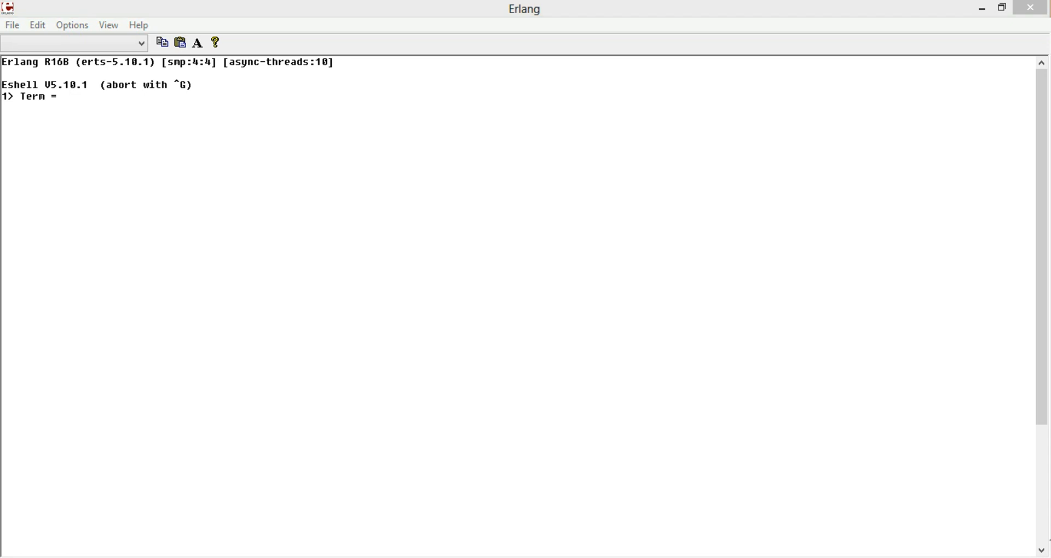
pyautogui.write('[hello, "world", {from,ireland},2013].')
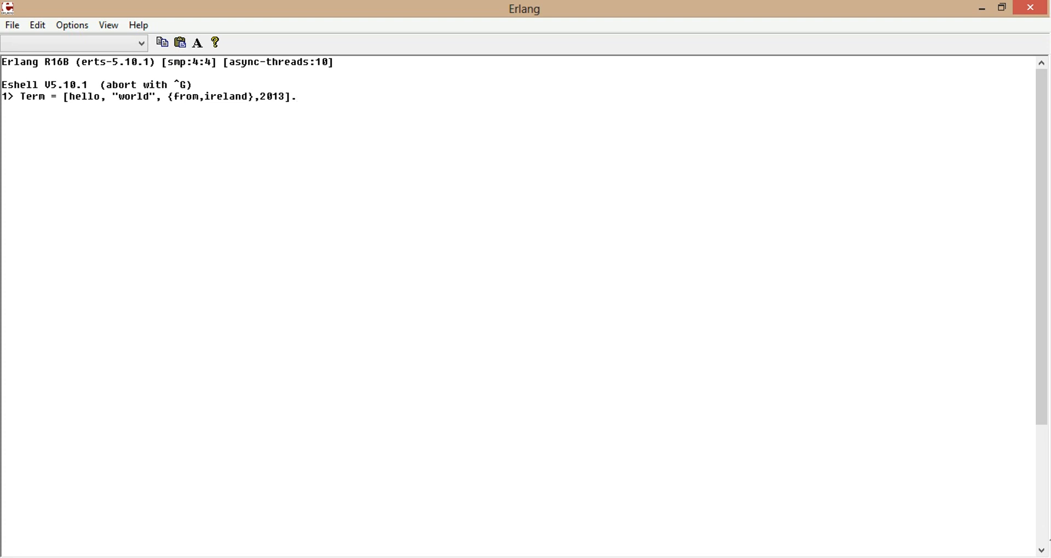
pyautogui.press('Return')
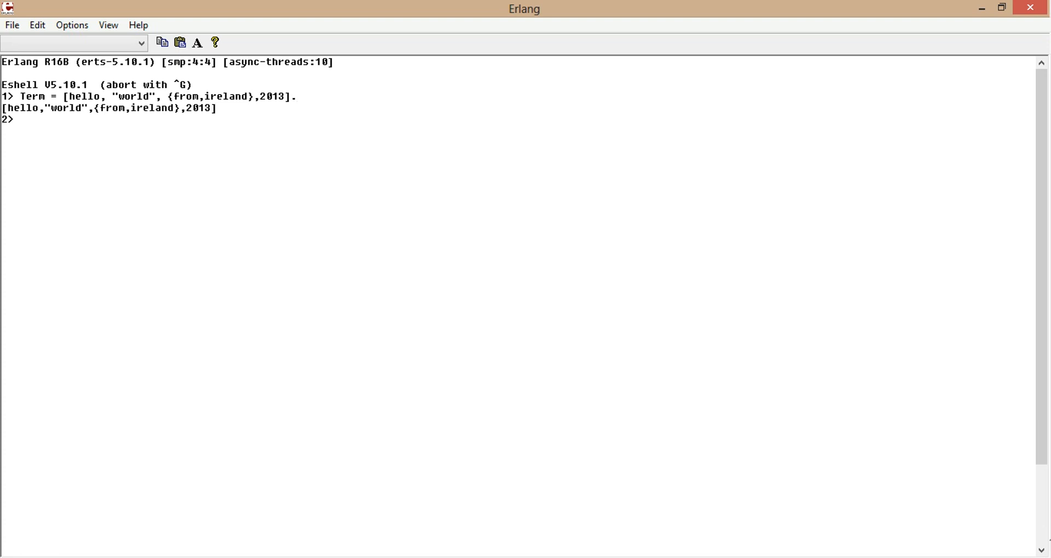
# - Bind Binary to term_to_binary(Term), printing the encoded bytes
pyautogui.write('Binar')
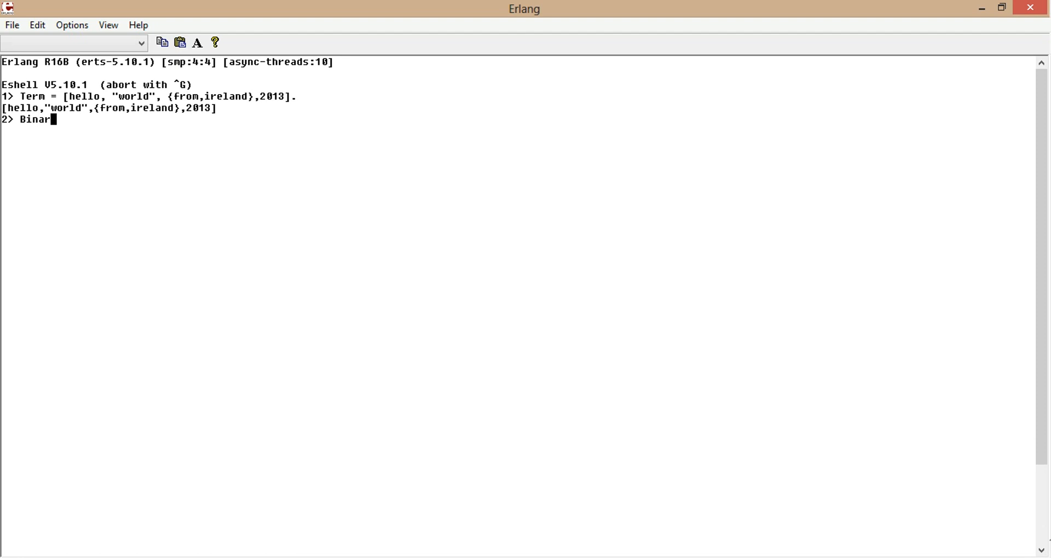
pyautogui.write('y =')
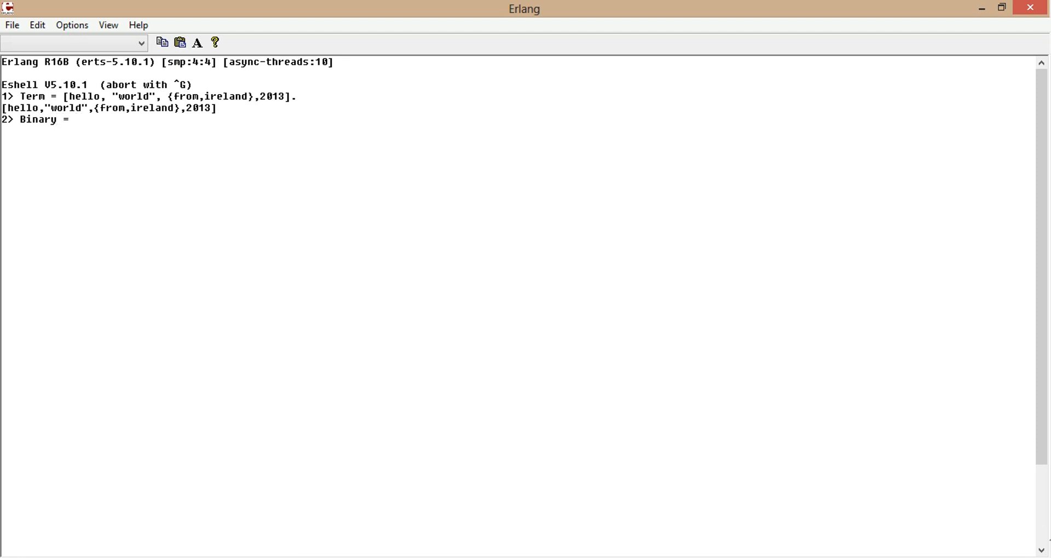
pyautogui.write('term_')
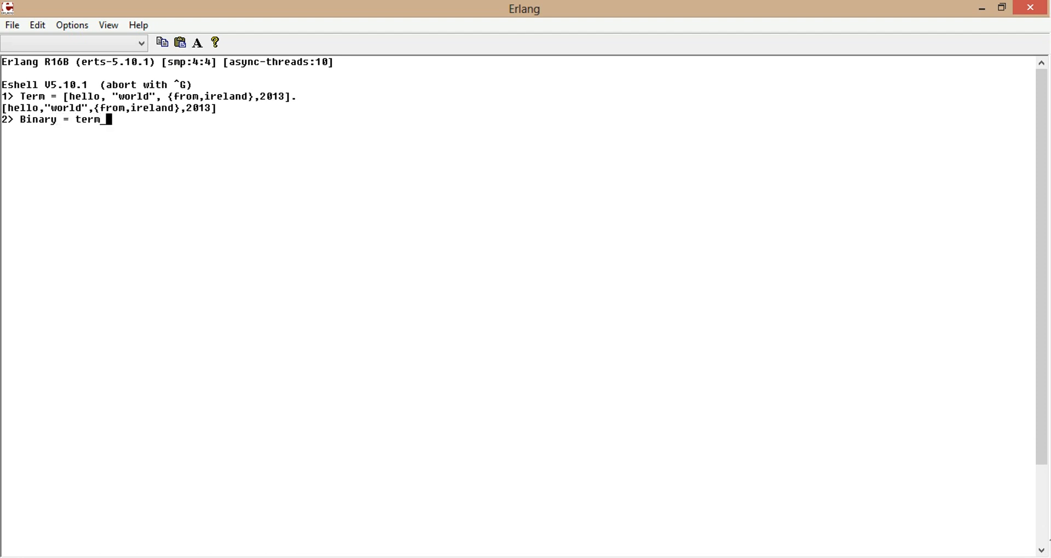
pyautogui.write('to_binar')
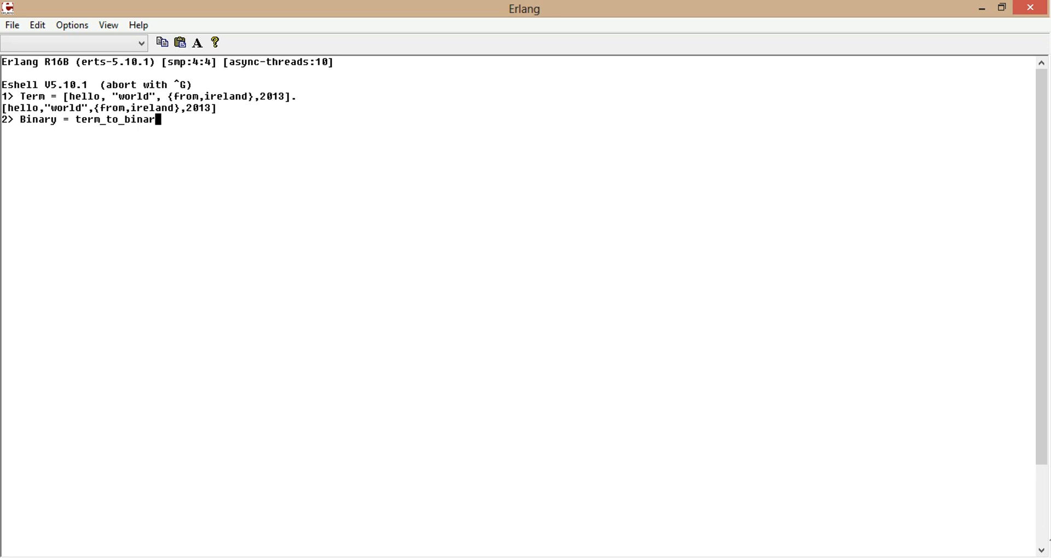
pyautogui.write('y(Term')
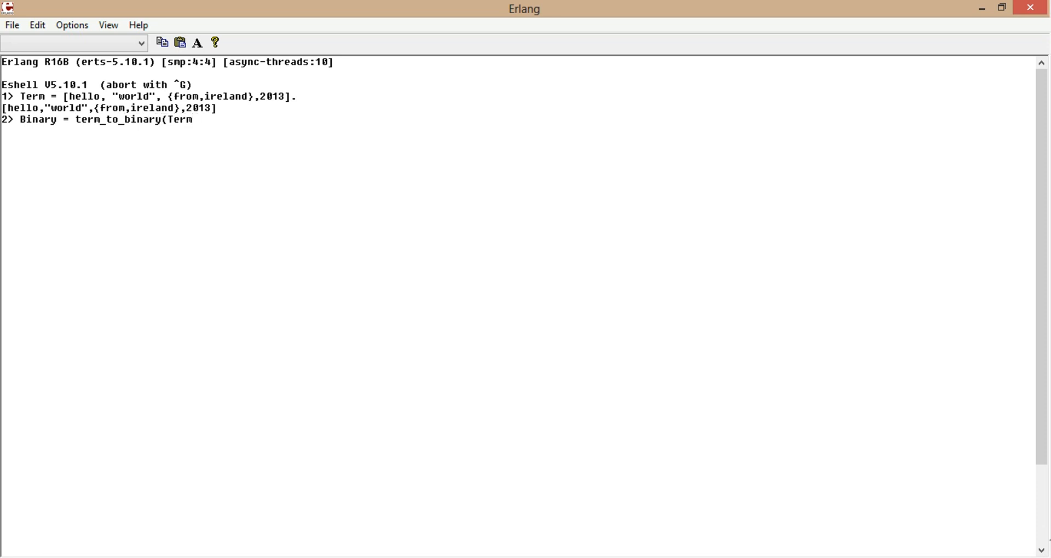
pyautogui.write(').')
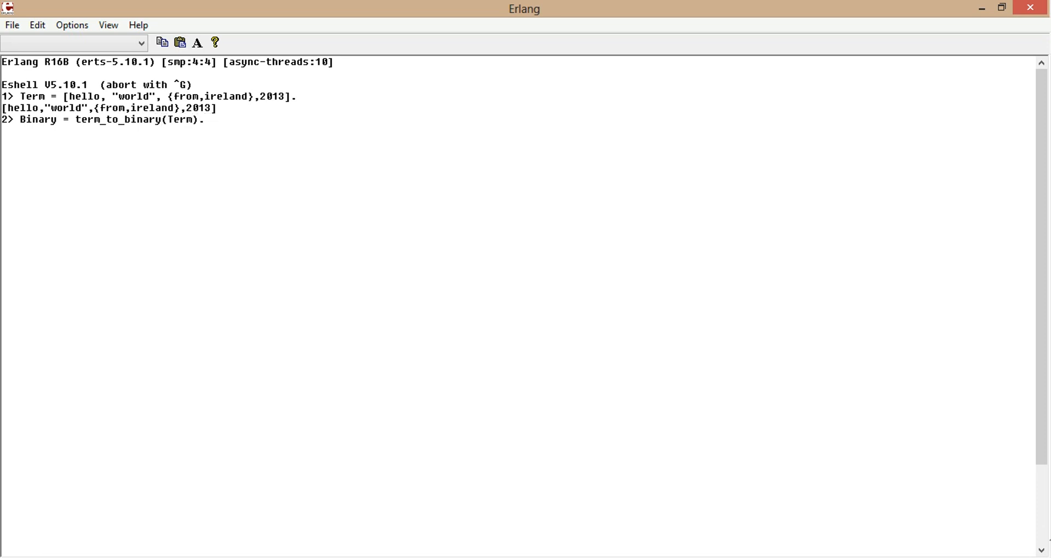
pyautogui.press('Return')
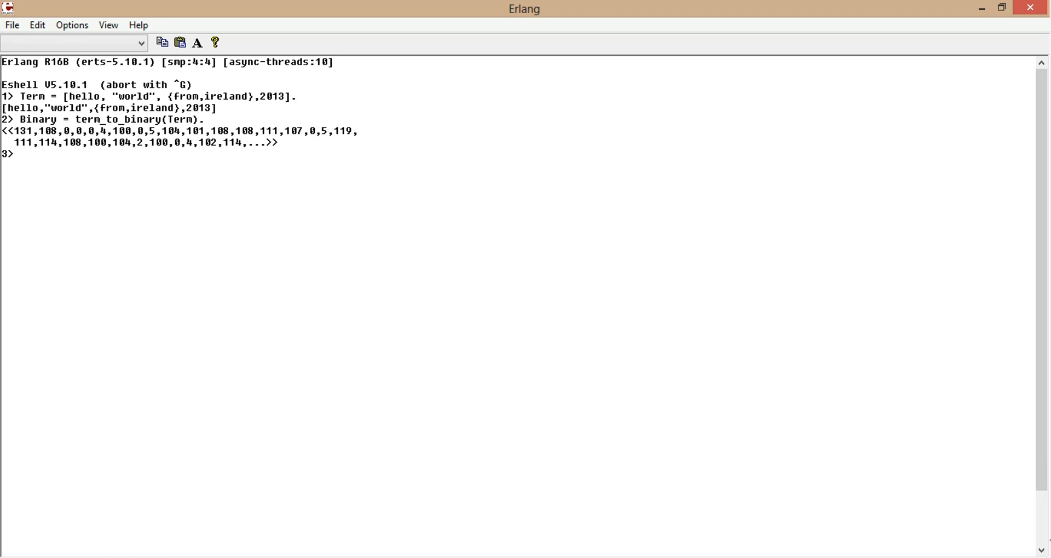
# - Open C:\Users\ola\Desktop\Erlang IO\binary.dat with [raw,write,binary], binding {ok, IO}
pyautogui.write('{')
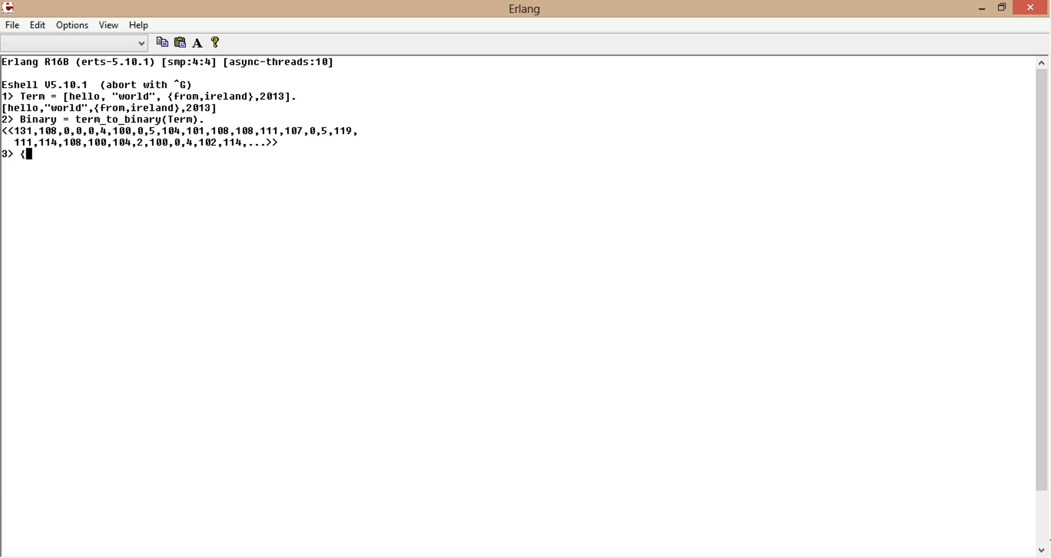
pyautogui.write('ok')
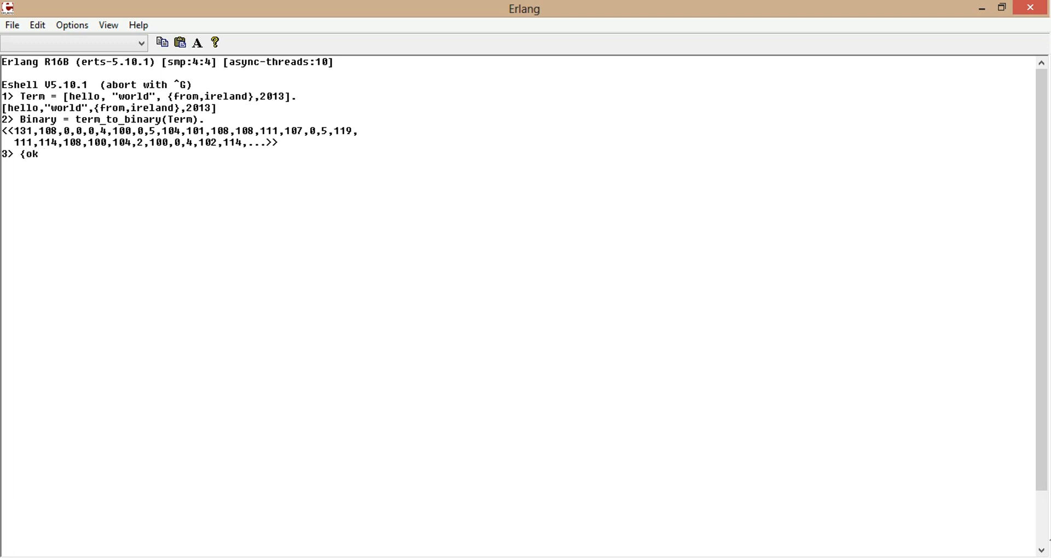
pyautogui.write(',')
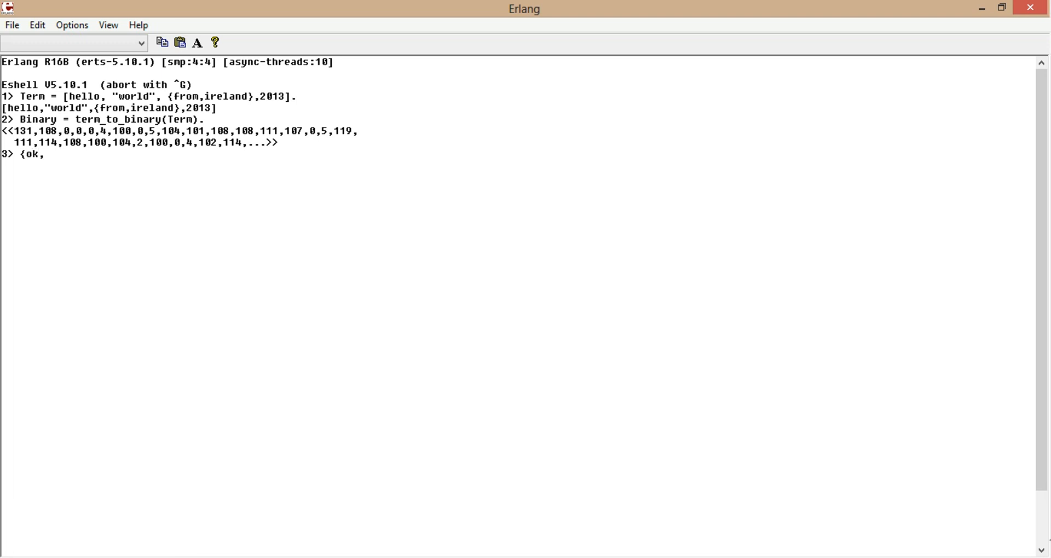
pyautogui.write('IO} = fi')
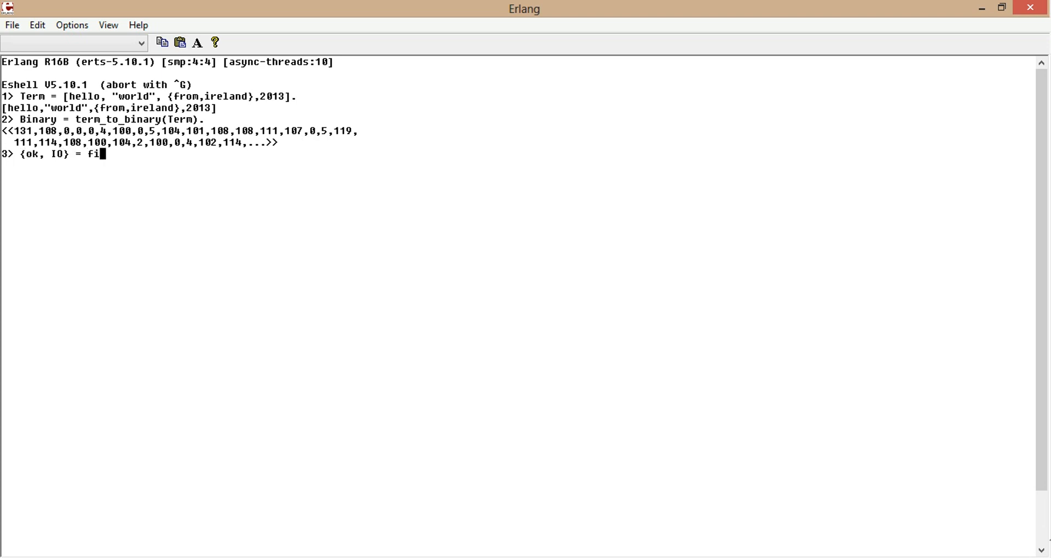
pyautogui.write('le:op')
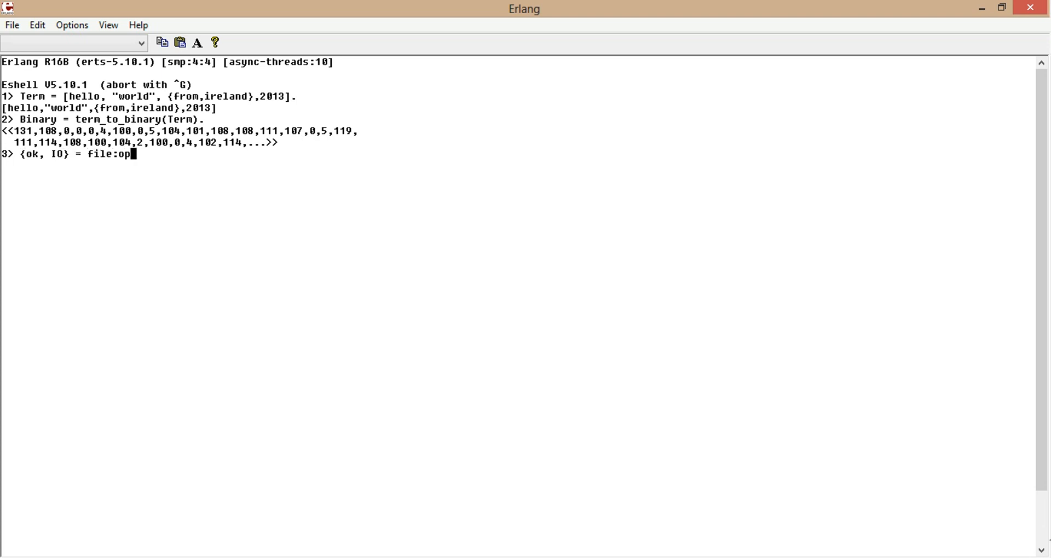
pyautogui.write('en("')
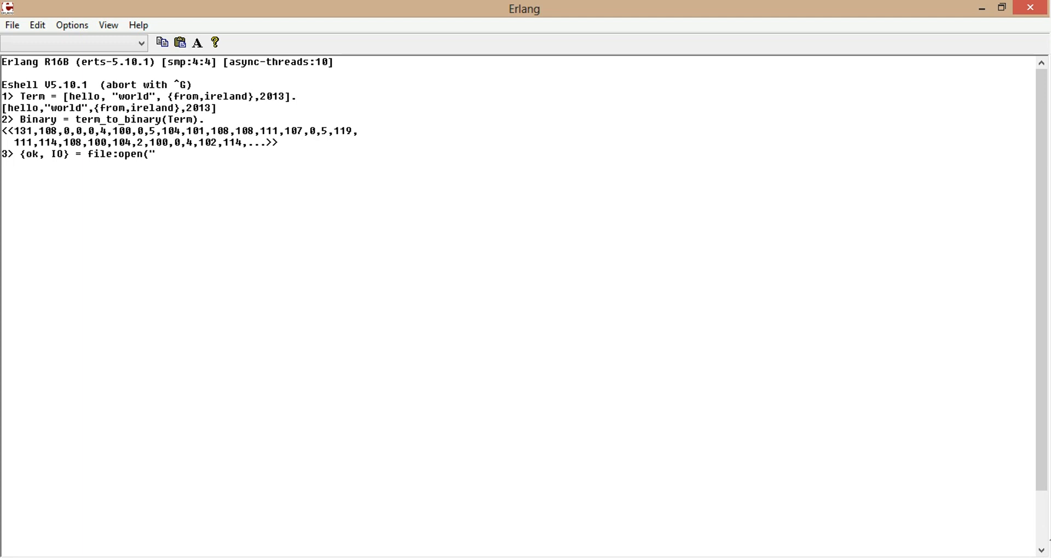
pyautogui.write('"C:\\\\Users\\\\ola\\\\Desktop\\\\Erlang IO\\\\binary.dat"')
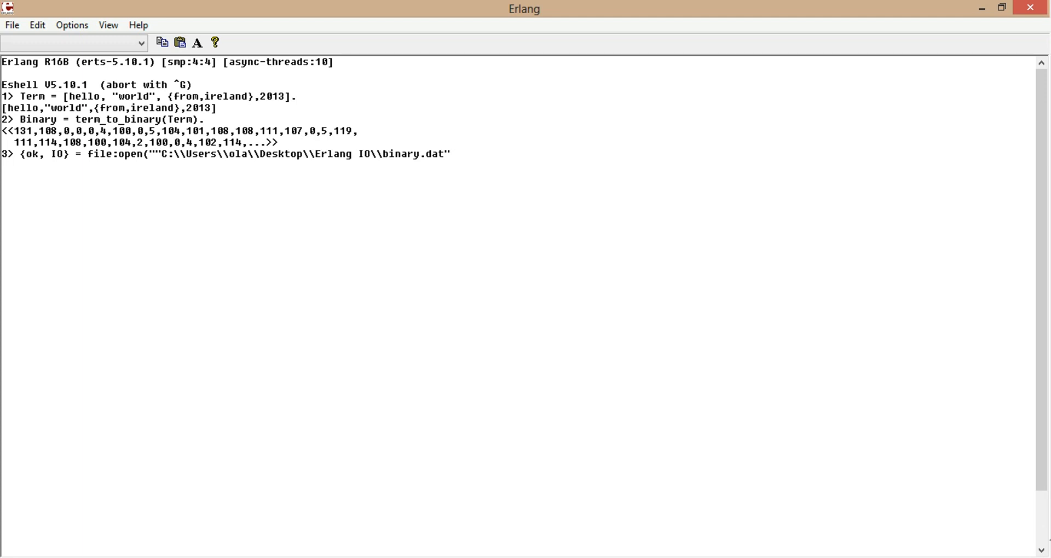
pyautogui.write(', [')
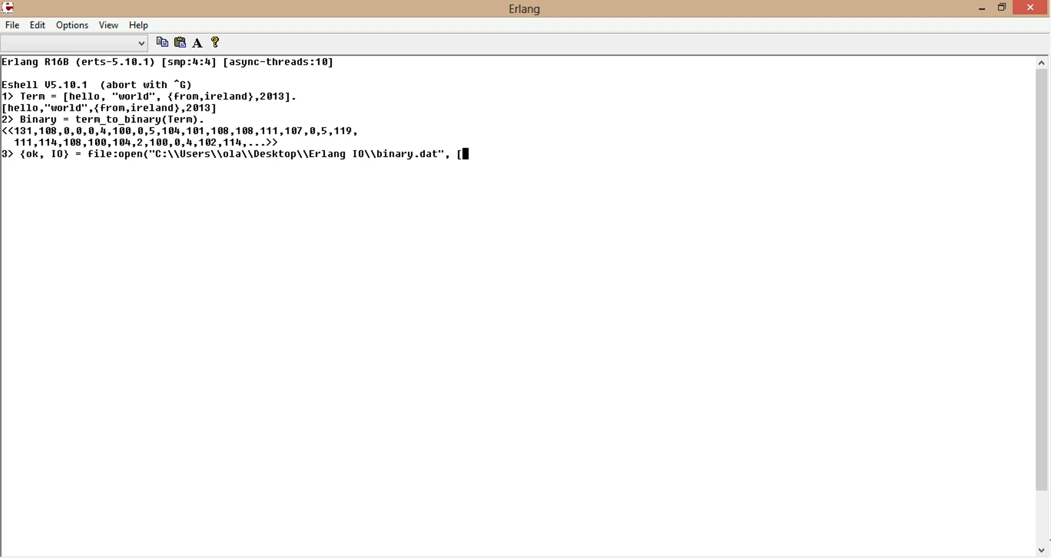
pyautogui.write('raw,')
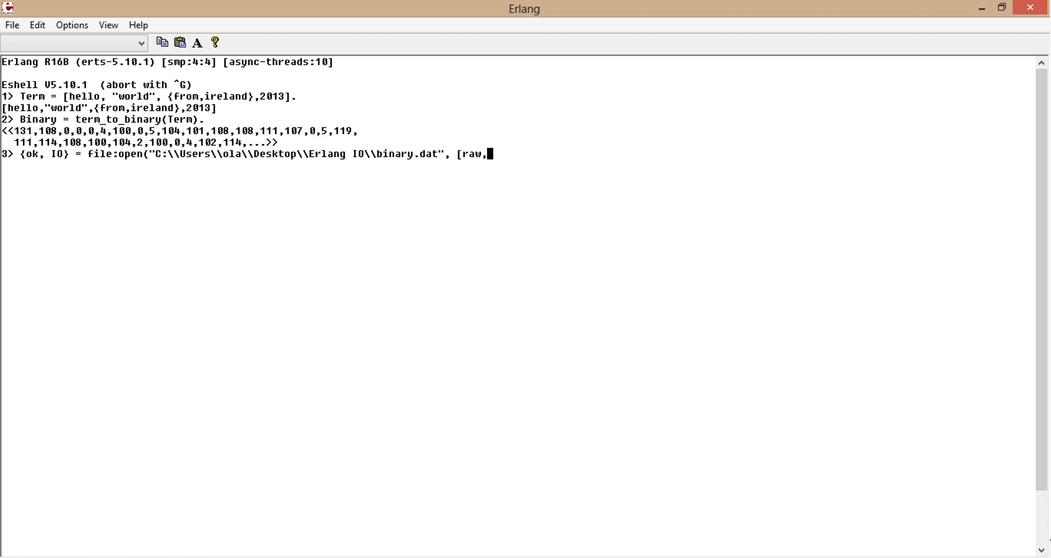
pyautogui.write('write,bi')
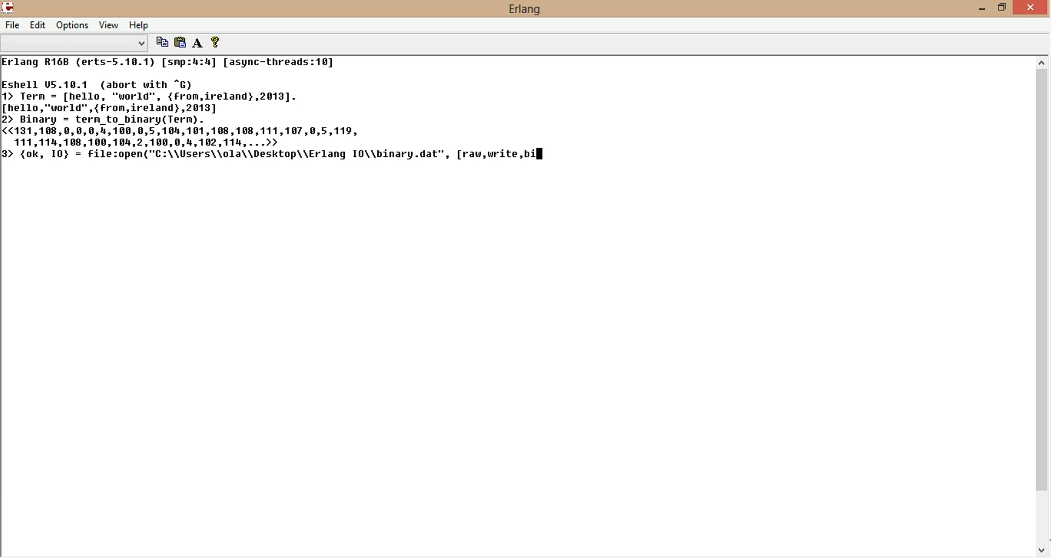
pyautogui.write('nary]')
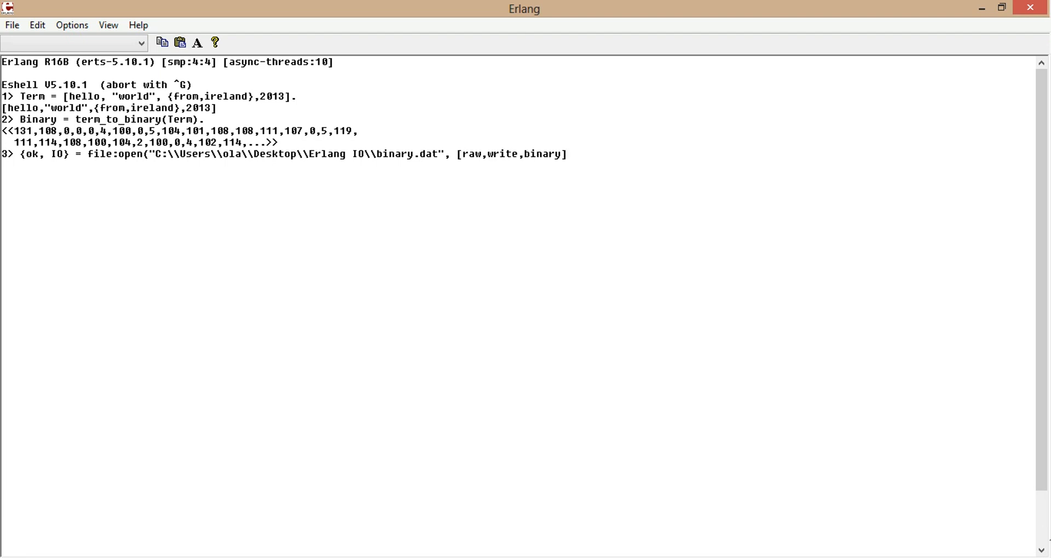
pyautogui.write('].')
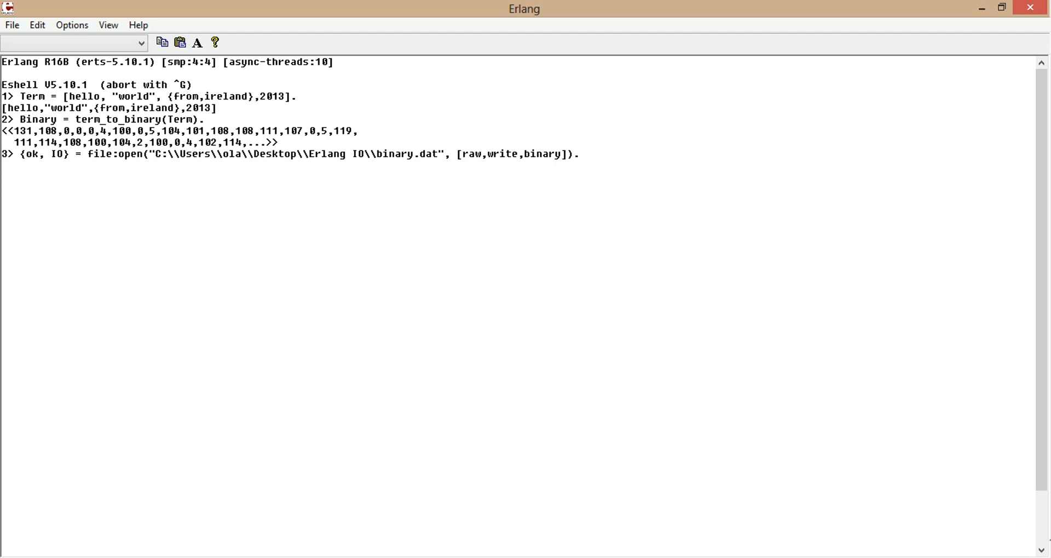
pyautogui.press('Return')
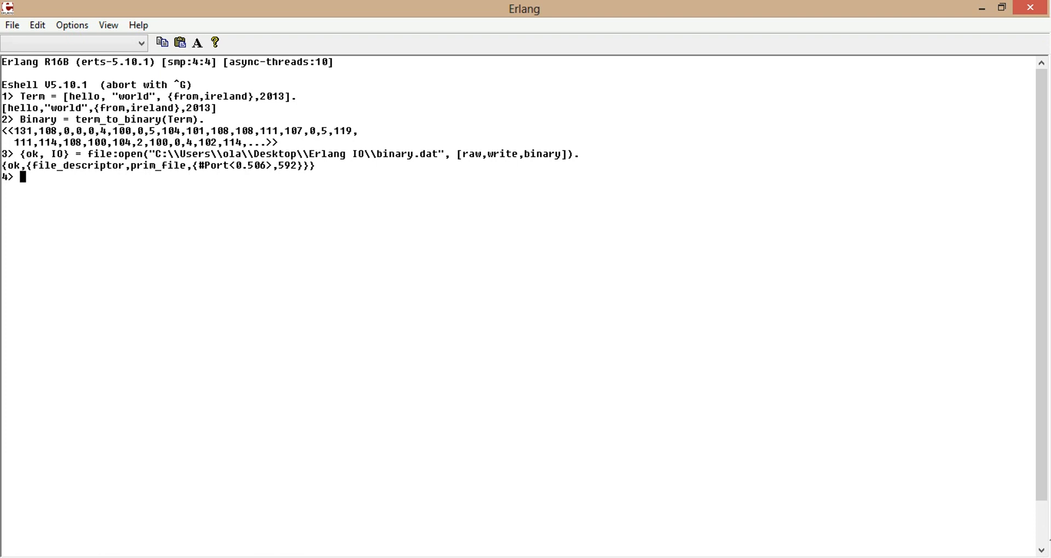
# - Write integer_to_binary(20) at offset 0 with file:pwrite(IO,0,...)
pyautogui.write('file')
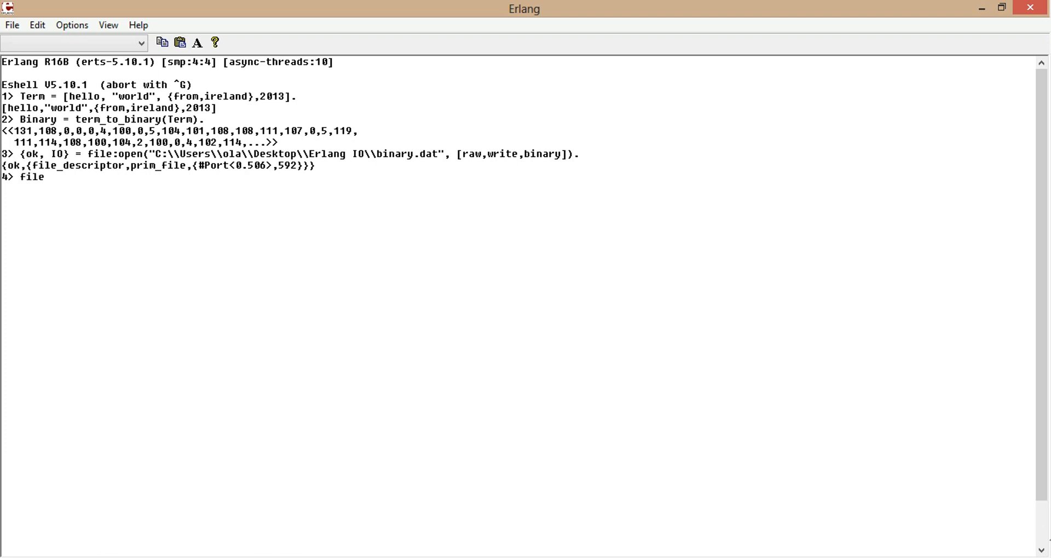
pyautogui.write(':p')
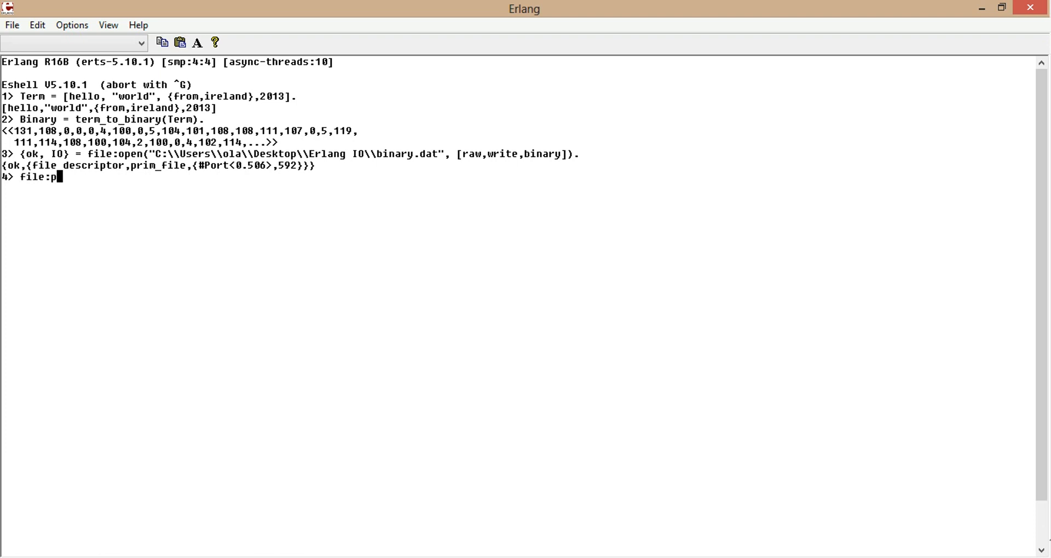
pyautogui.write('write(')
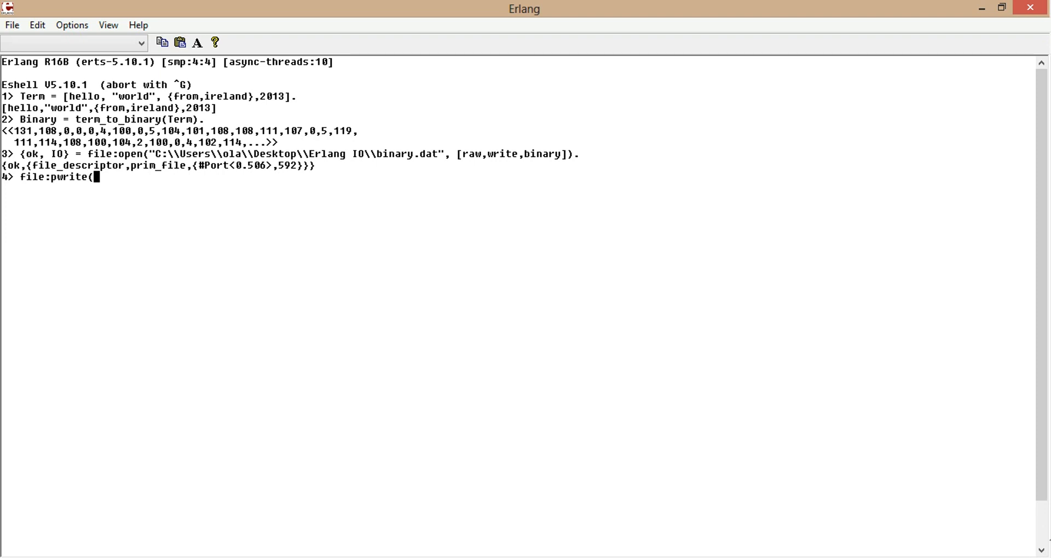
pyautogui.write('IO')
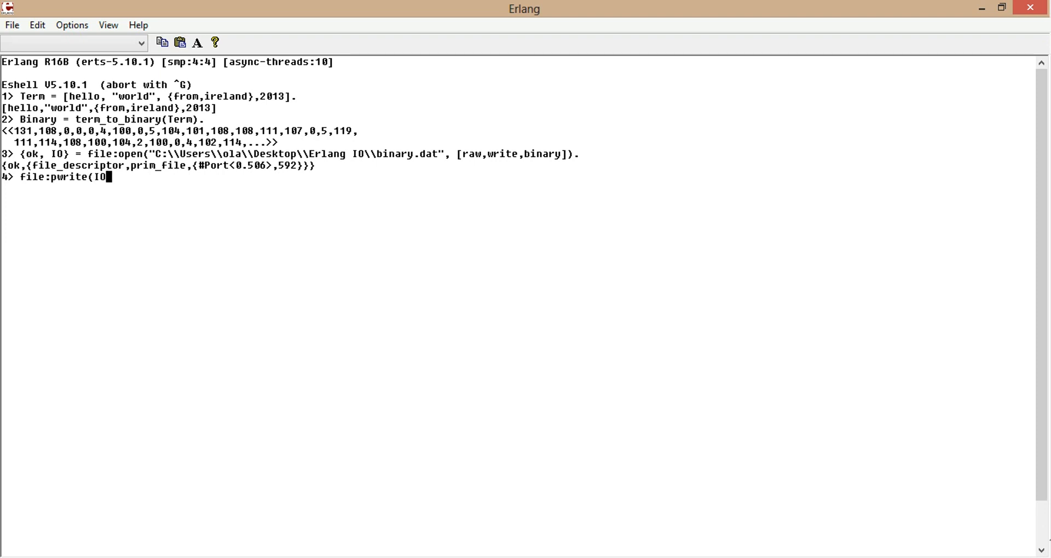
pyautogui.write(',')
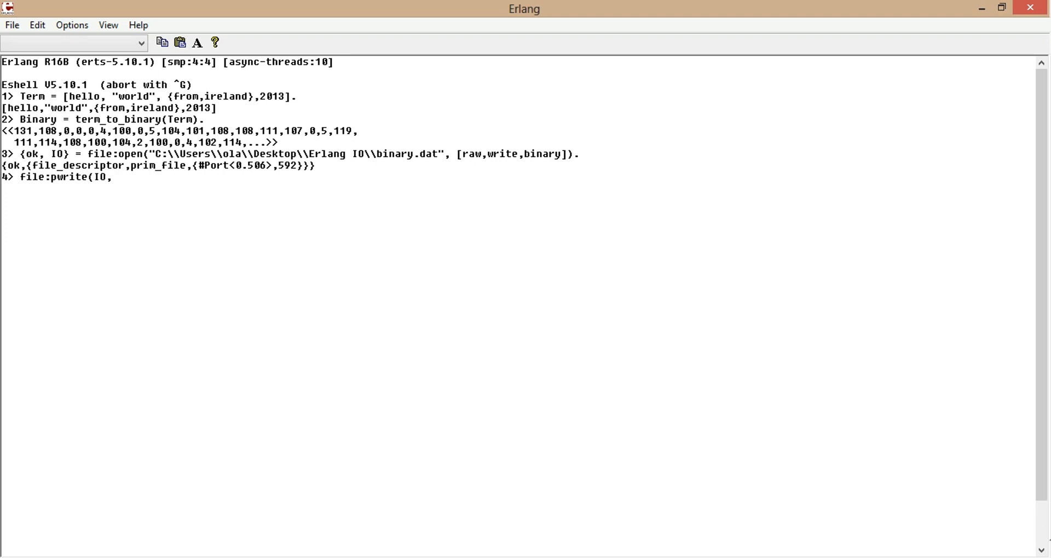
pyautogui.write('0')
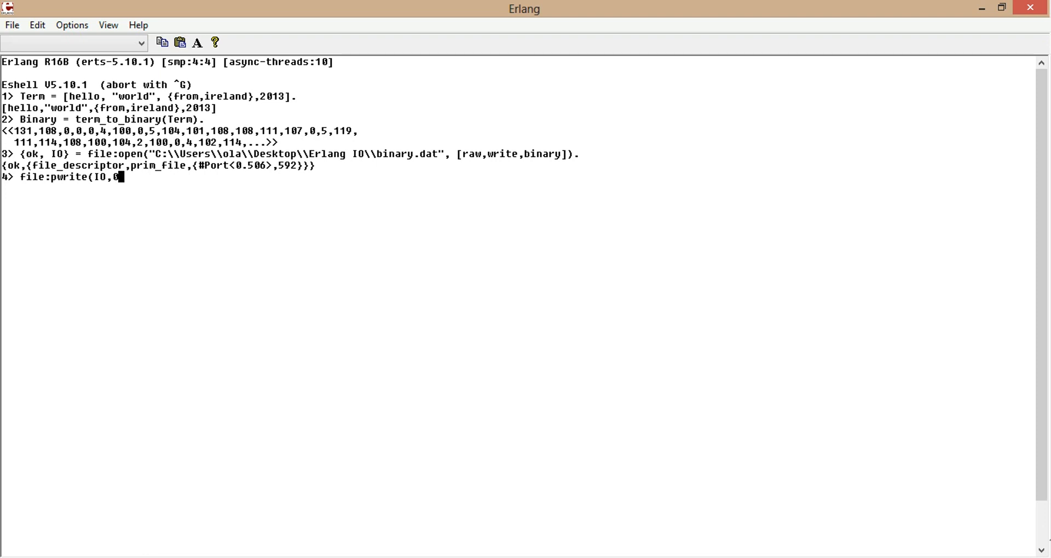
pyautogui.write(',')
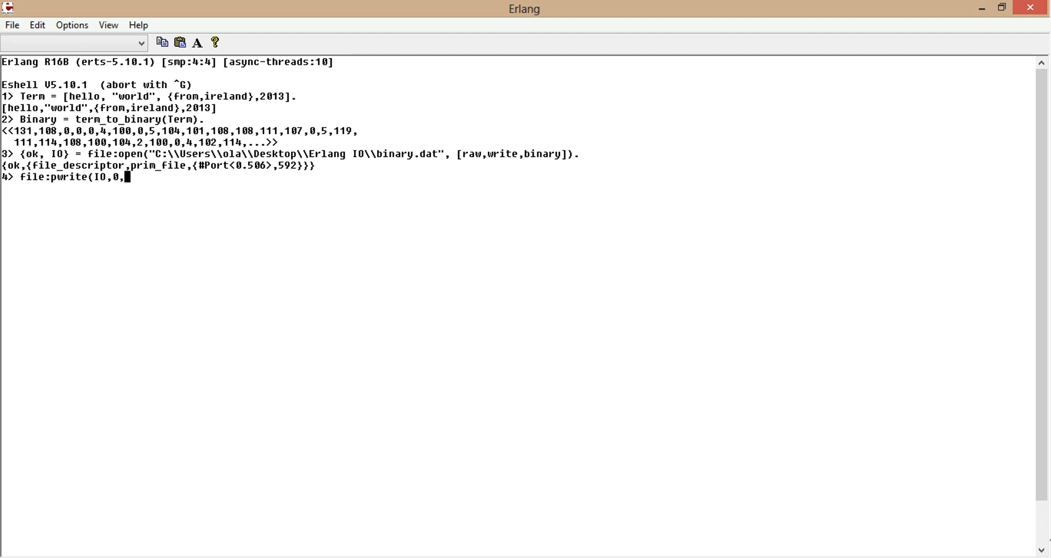
pyautogui.write('integer')
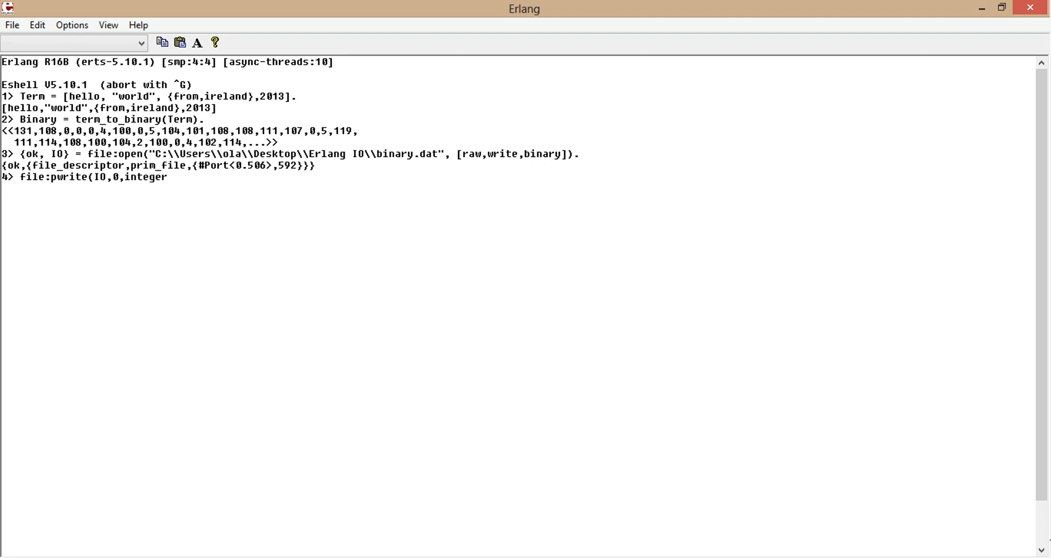
pyautogui.write('_to_b')
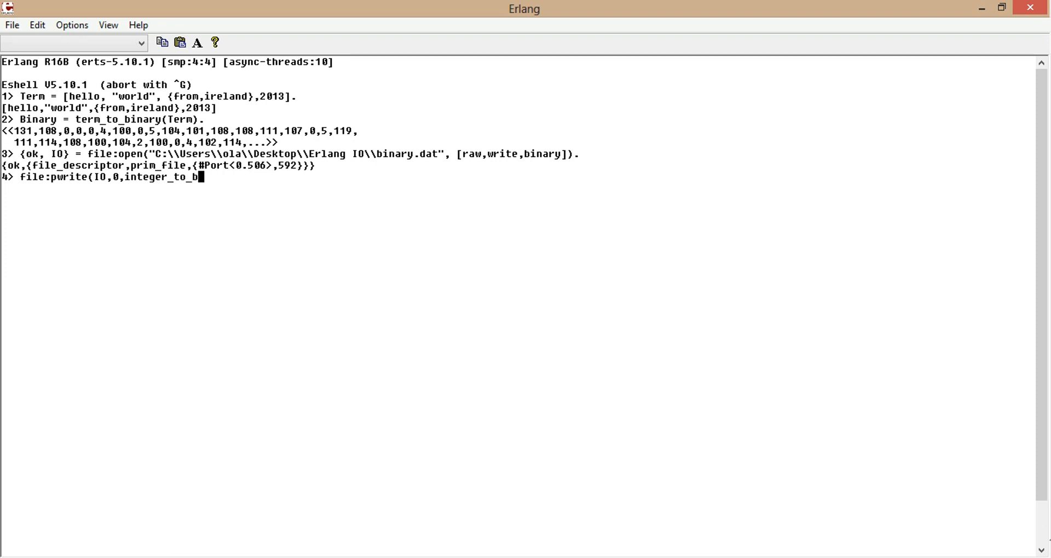
pyautogui.write('inary(')
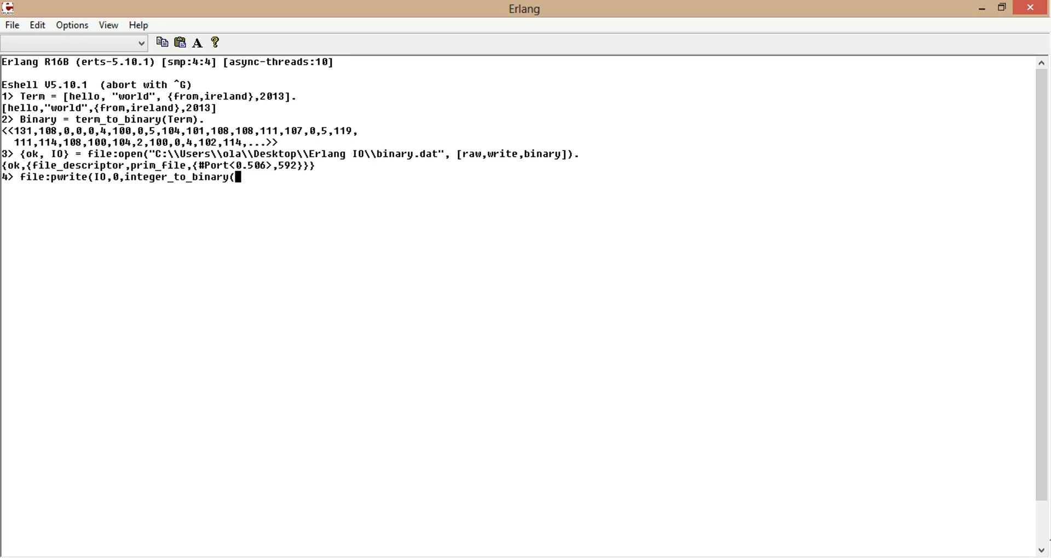
pyautogui.write('20)')
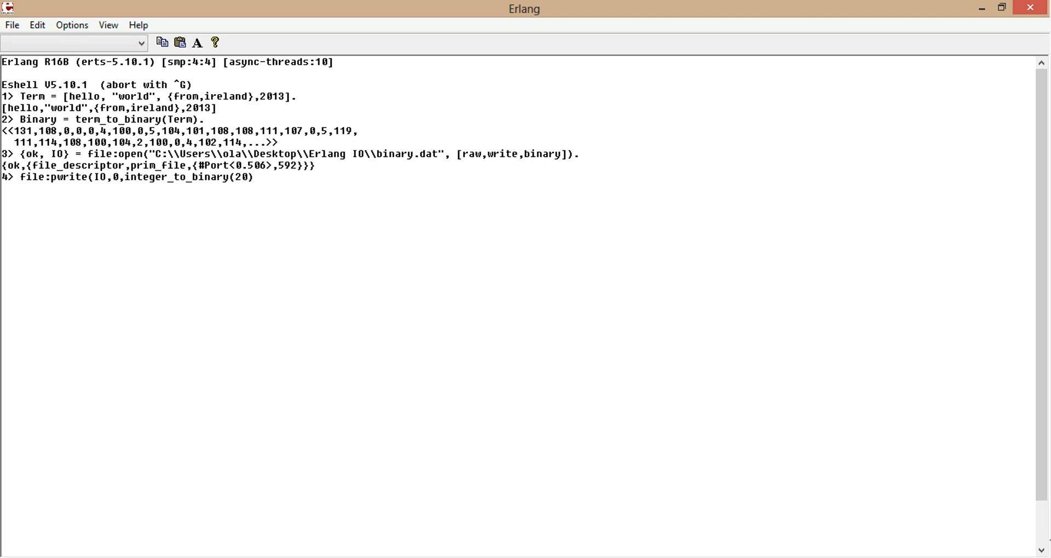
pyautogui.write('.')
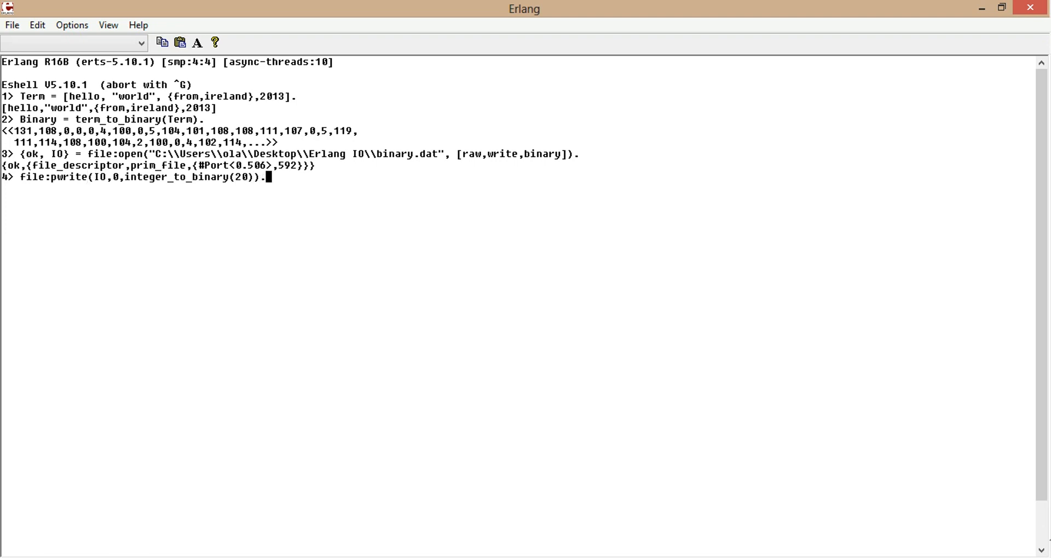
pyautogui.press('Return')
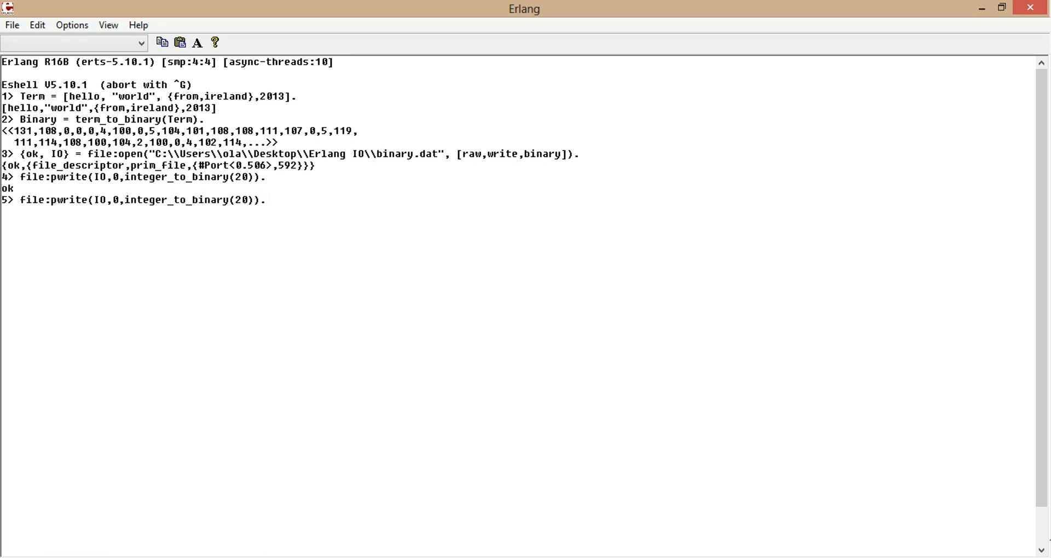
# - Write integer_to_binary(size(Binary)) at offset 4
pyautogui.press('BackSpace')
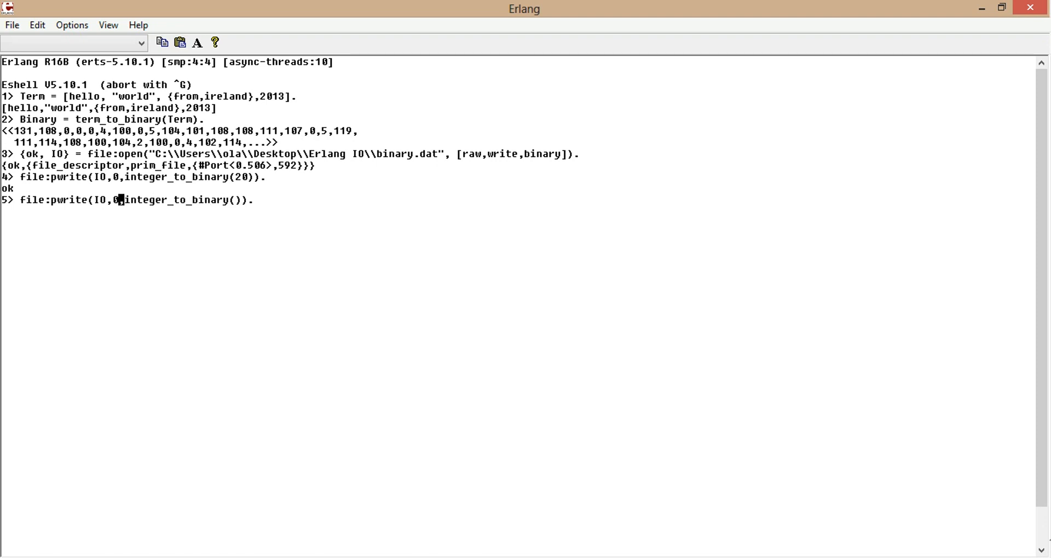
pyautogui.write('4')
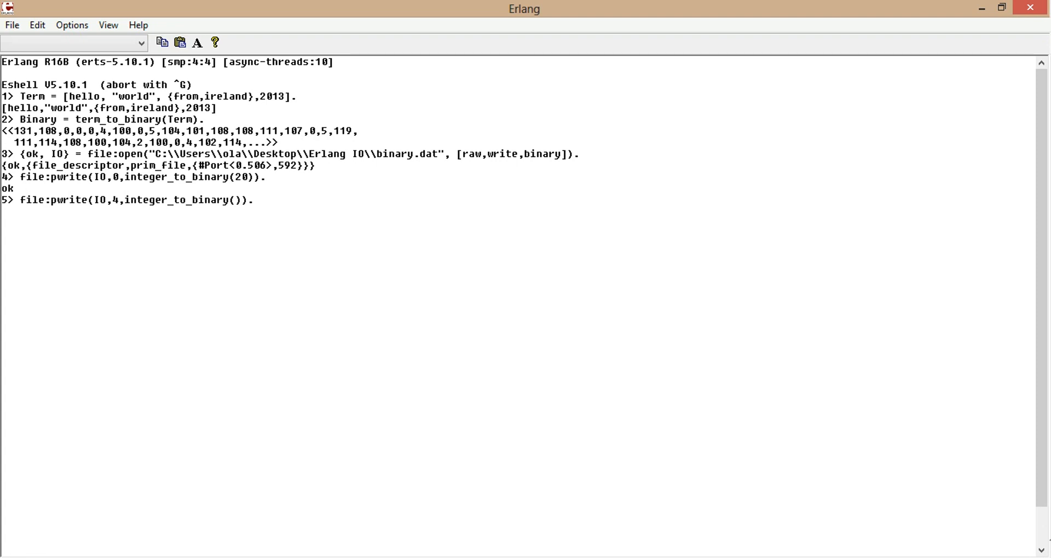
pyautogui.write('size(')
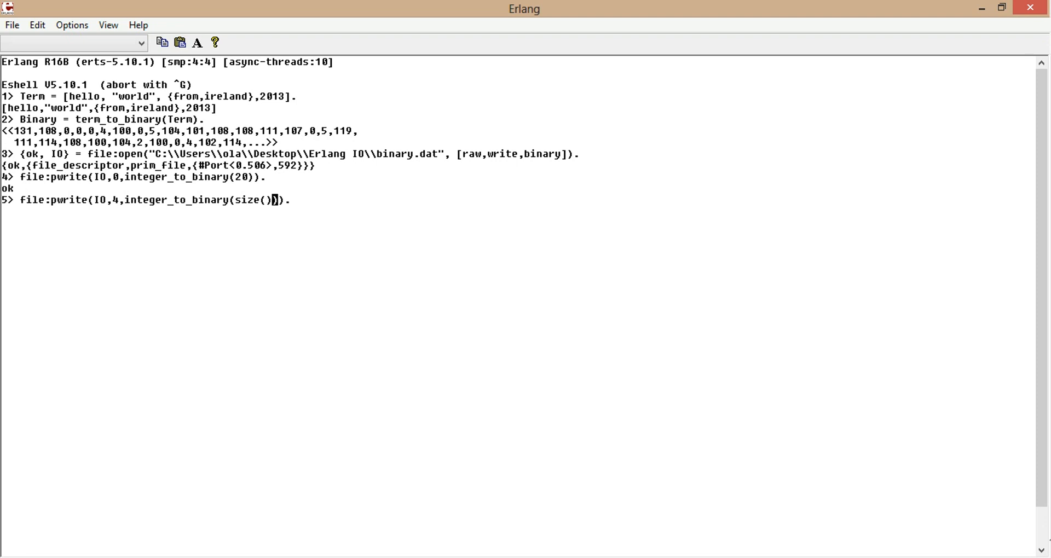
pyautogui.write('Bin')
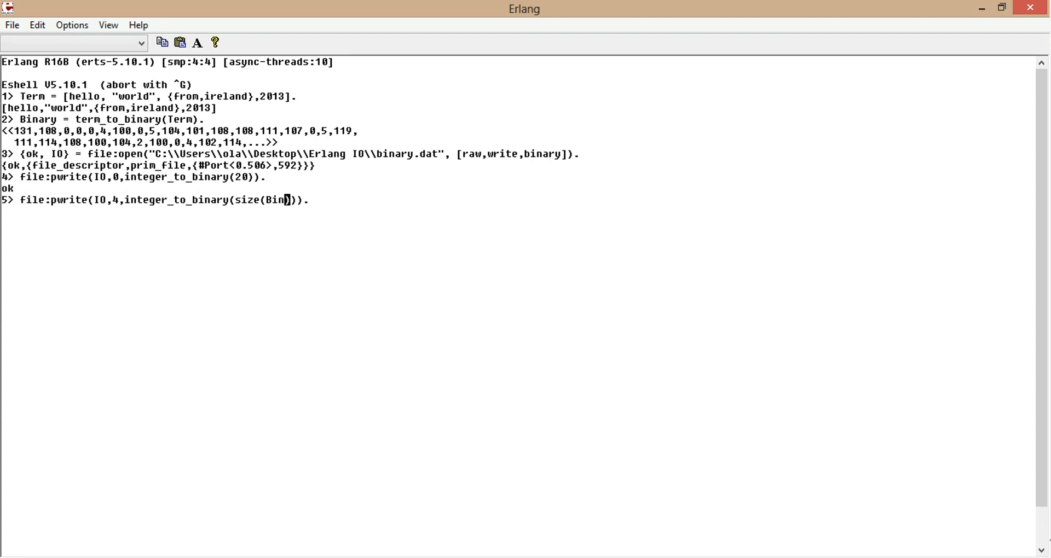
pyautogui.write('ary')
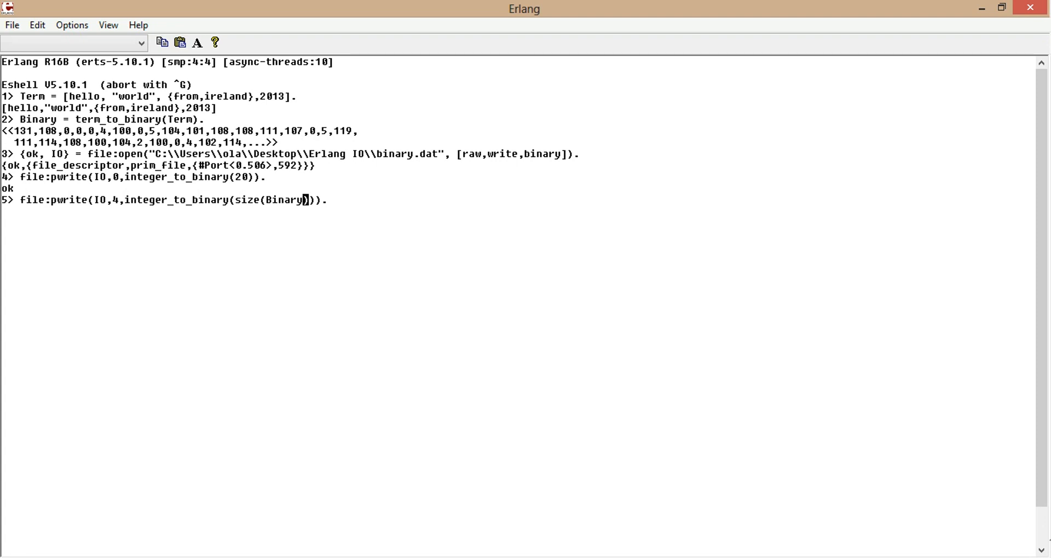
pyautogui.write(')')
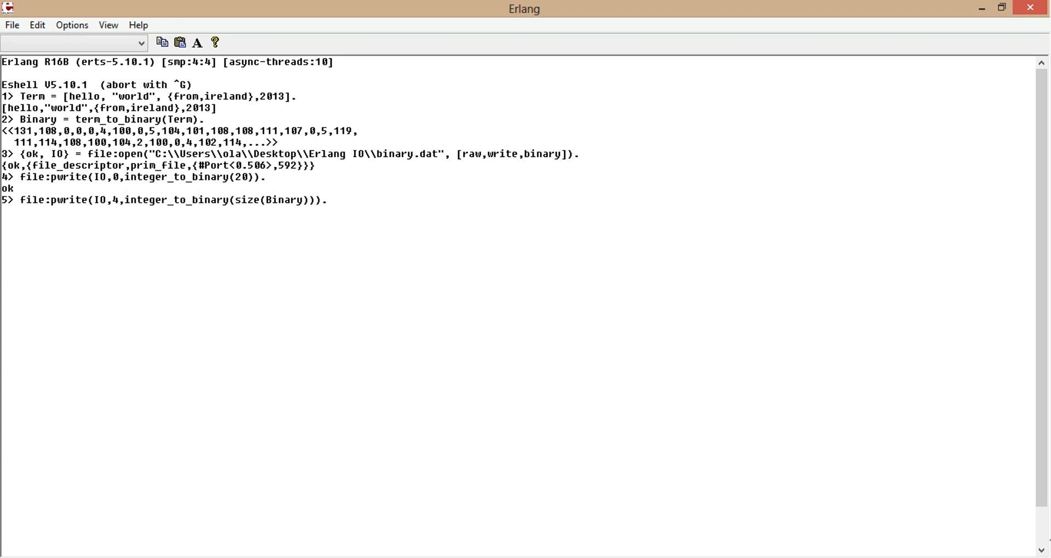
pyautogui.press('Return')
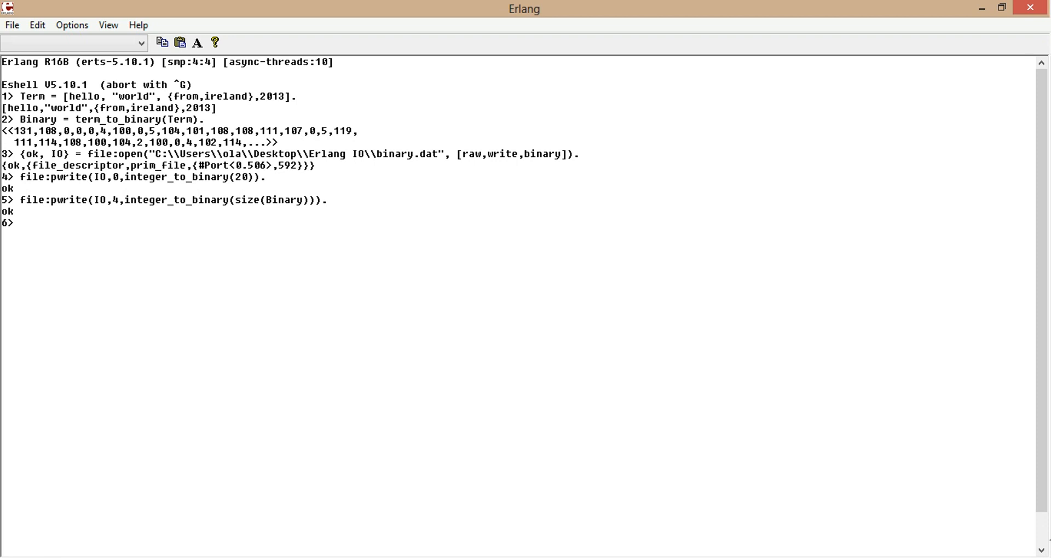
# - Write the Binary term itself at offset 20
pyautogui.write('file:pwrite(IO,4,integer_to_binary(size(Binary))).')
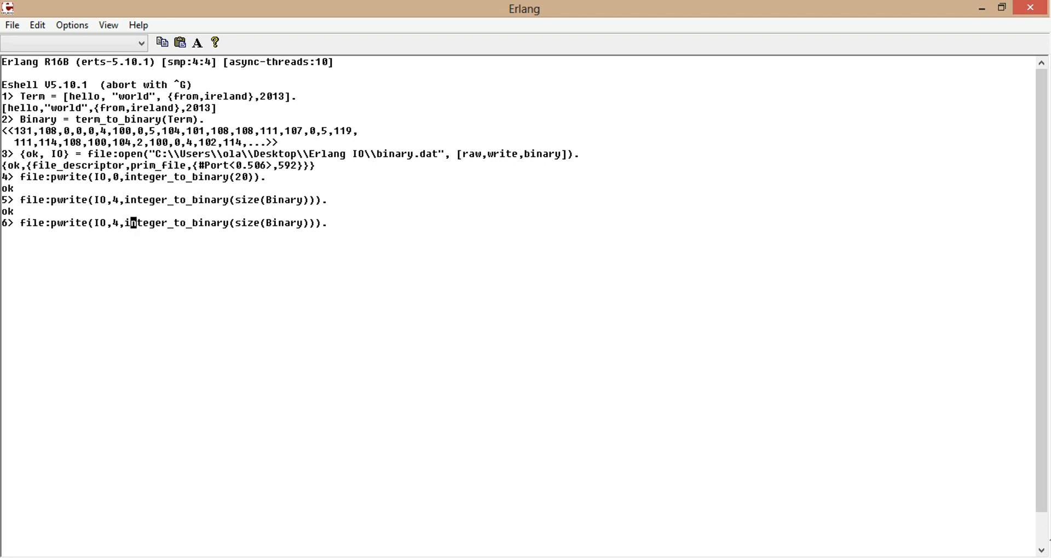
pyautogui.write('20')
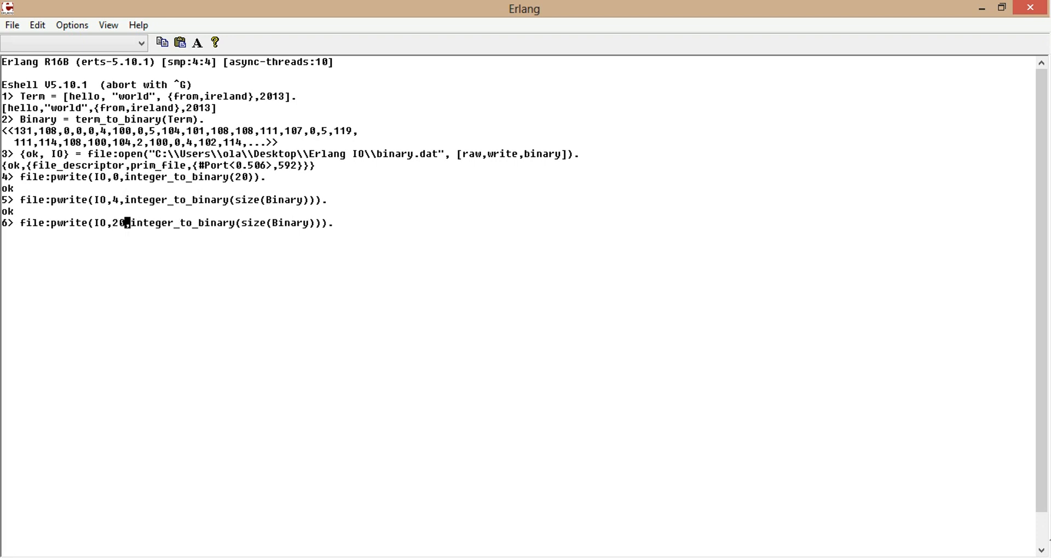
pyautogui.moveTo(315, 222)
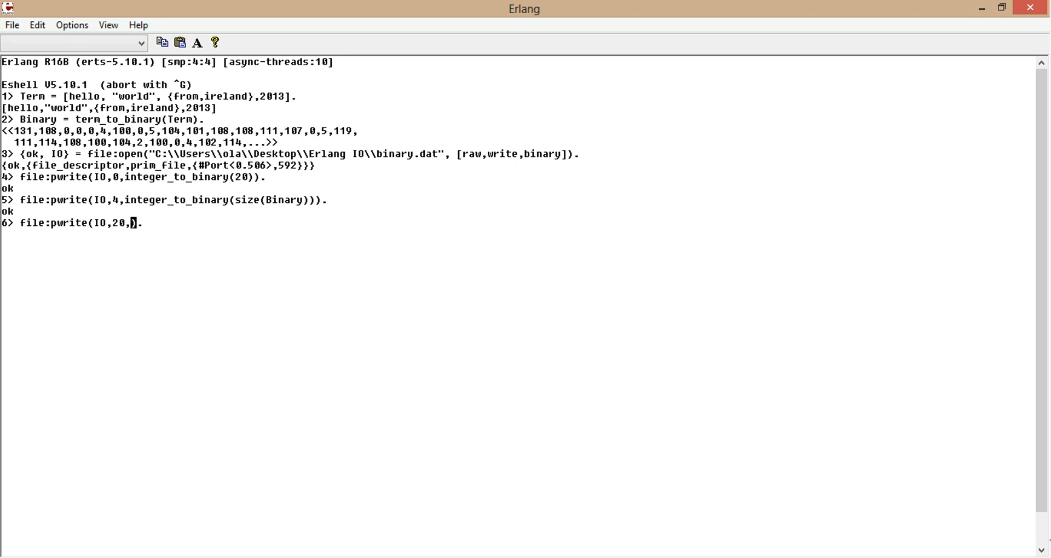
pyautogui.write('Bina')
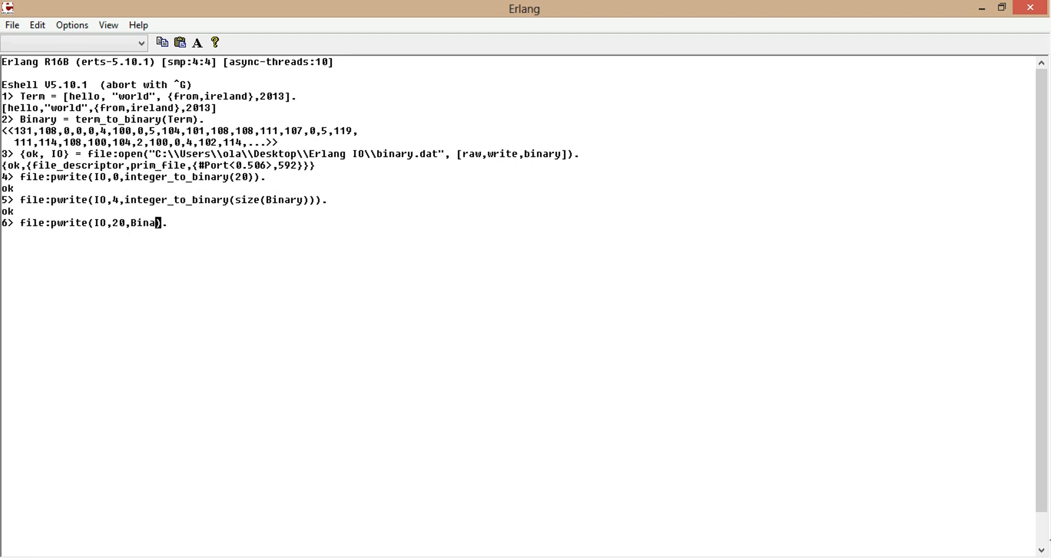
pyautogui.write('ry')
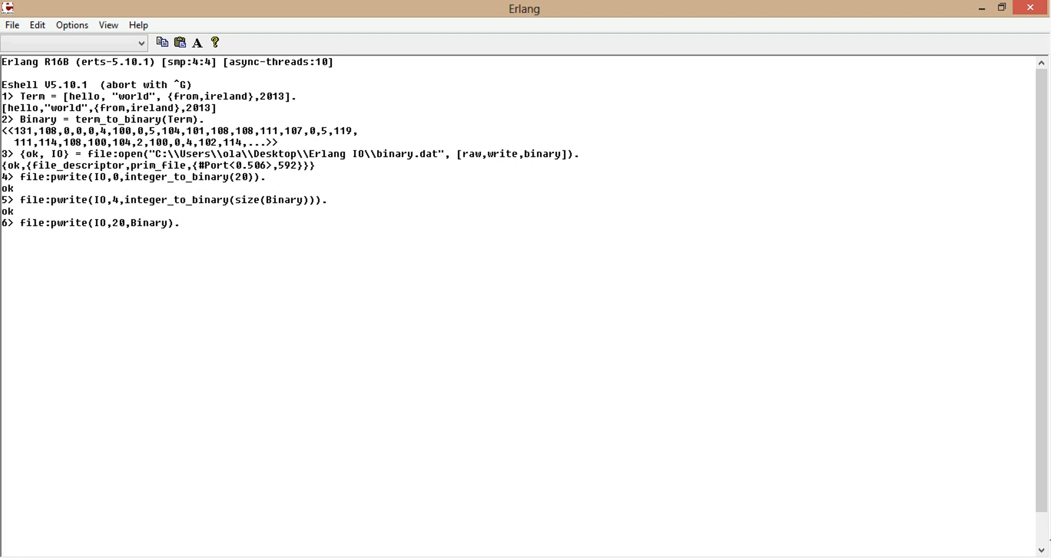
pyautogui.press('Return')
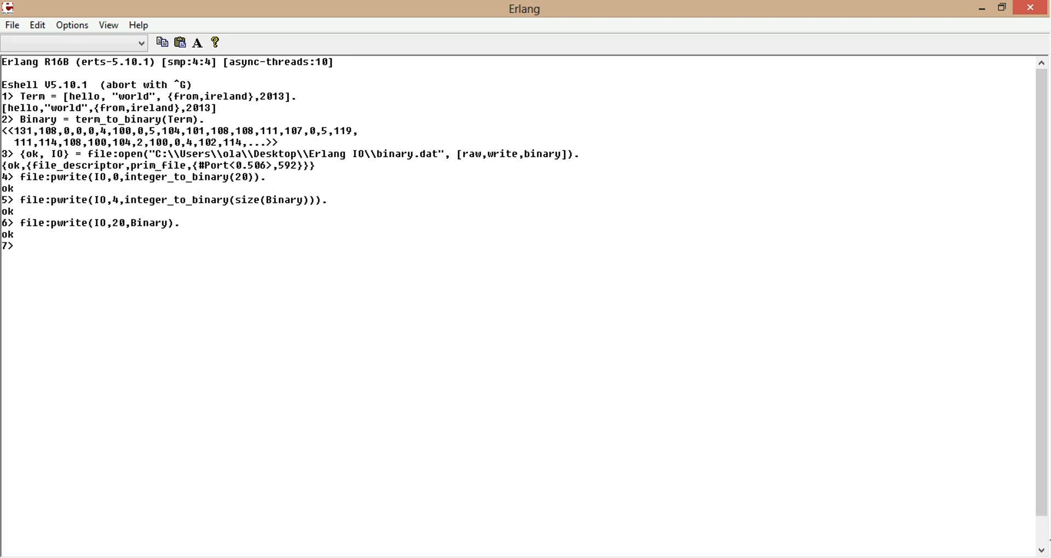
# - Close the file with file:close(IO)
pyautogui.write('file:')
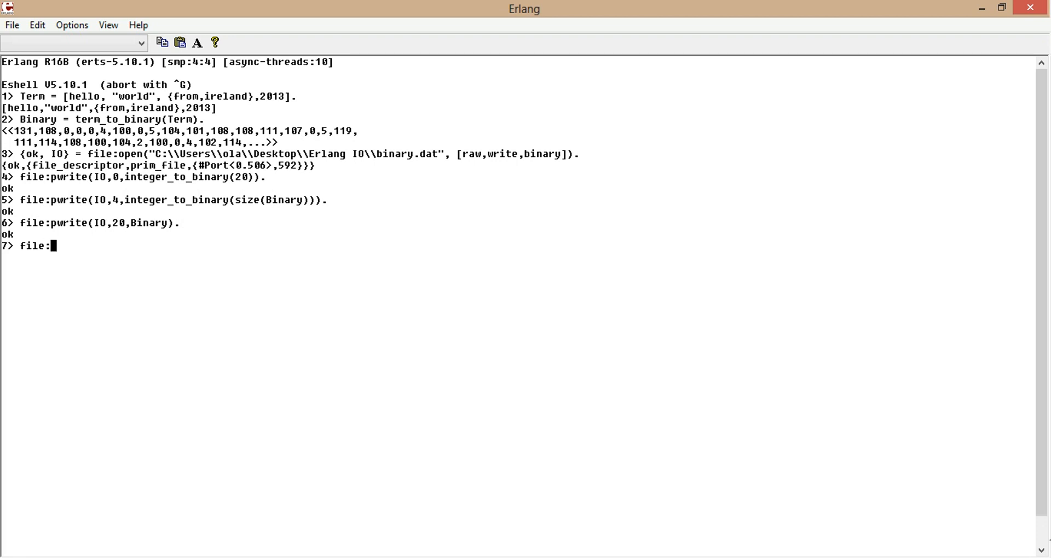
pyautogui.write('close(')
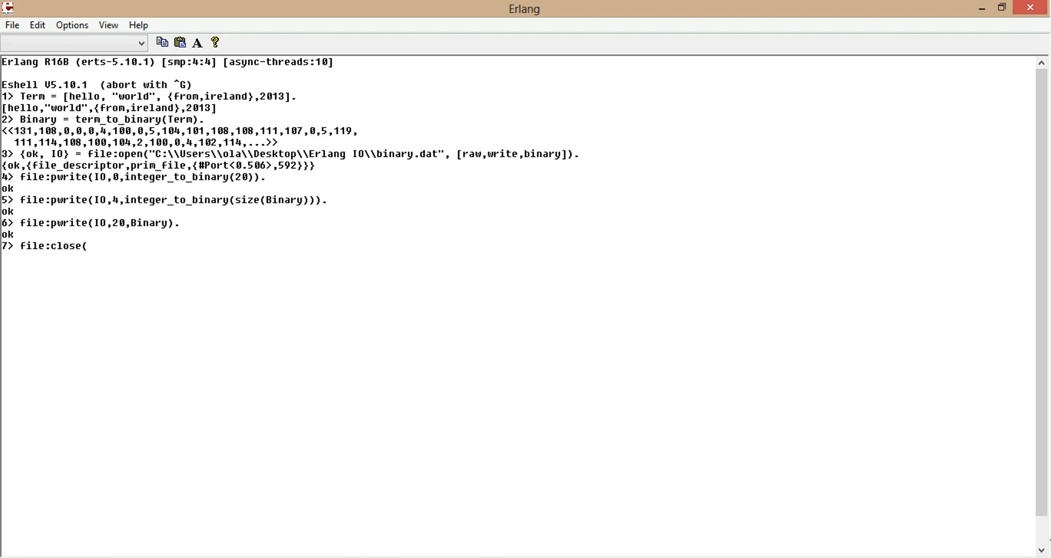
pyautogui.write('IO)')
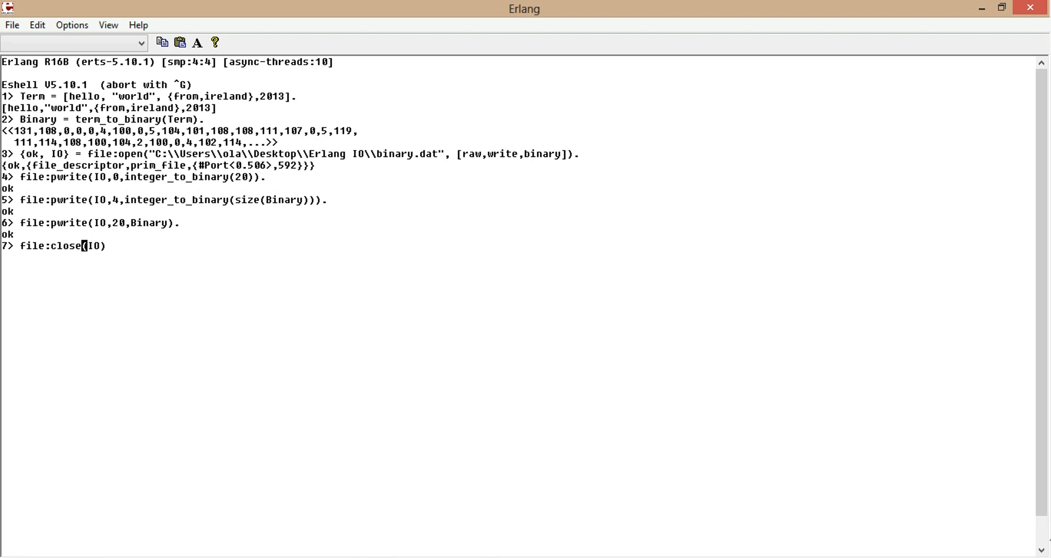
pyautogui.press('Return')
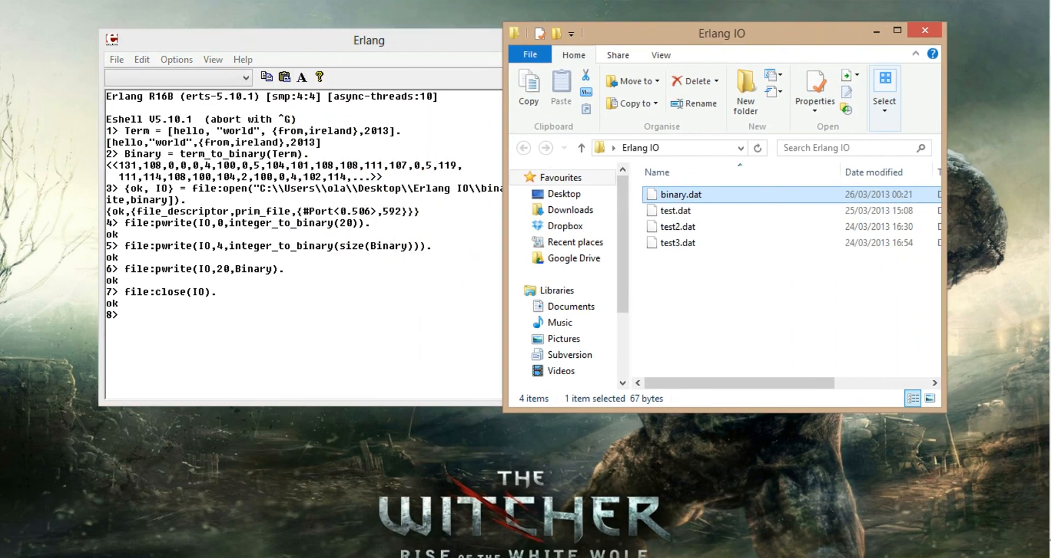
# - View binary.dat in Notepad++ via its context menu, then reopen the context menu on it
pyautogui.rightClick(679, 195)
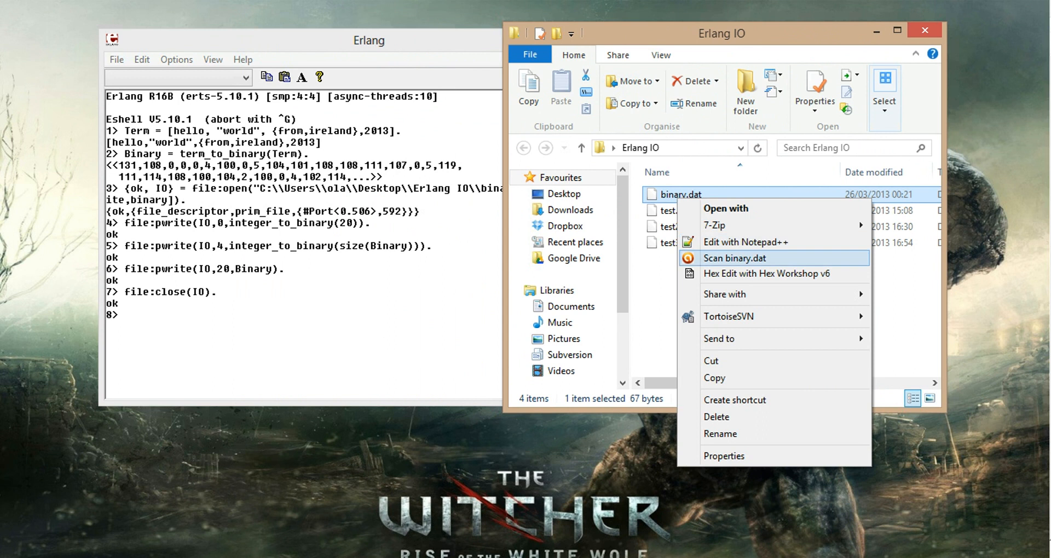
pyautogui.click(745, 242)
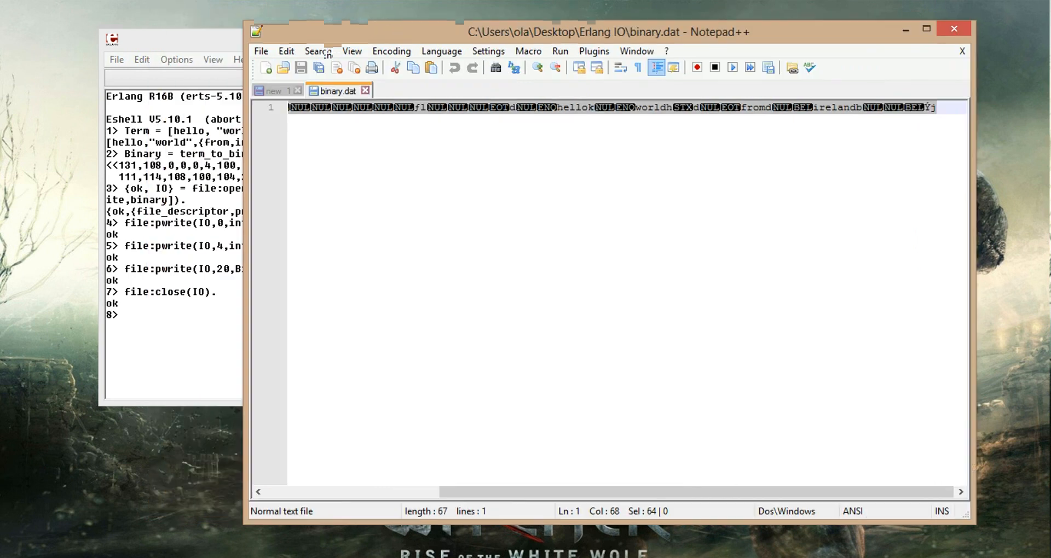
pyautogui.rightClick(670, 195)
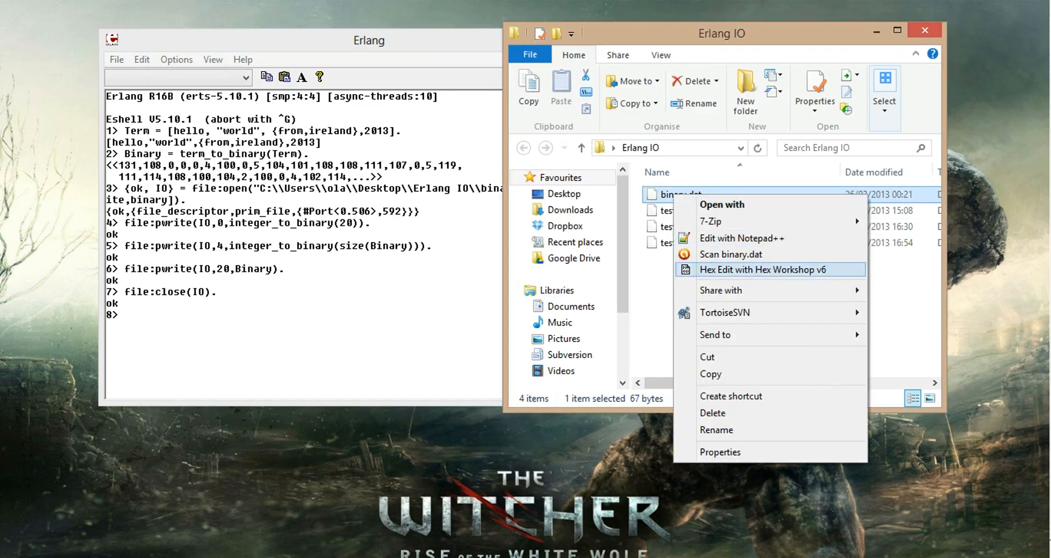
pyautogui.click(769, 269)
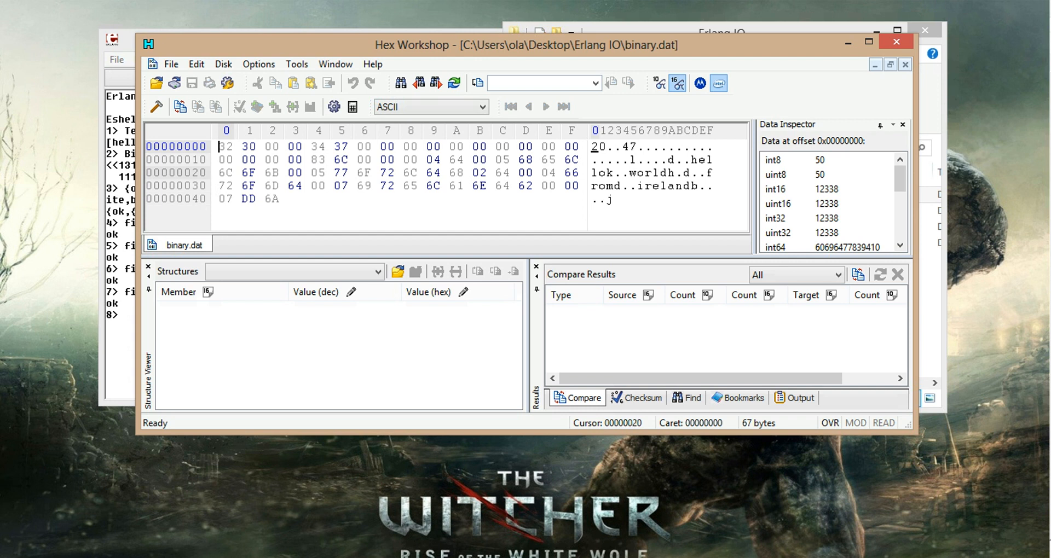
pyautogui.moveTo(226, 146); pyautogui.dragTo(294, 146)
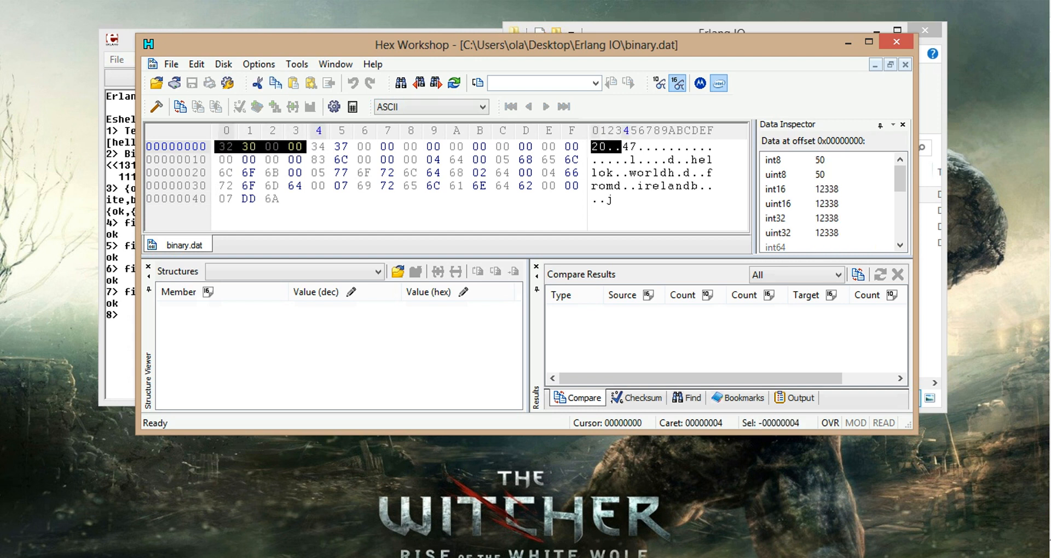
pyautogui.click(319, 145)
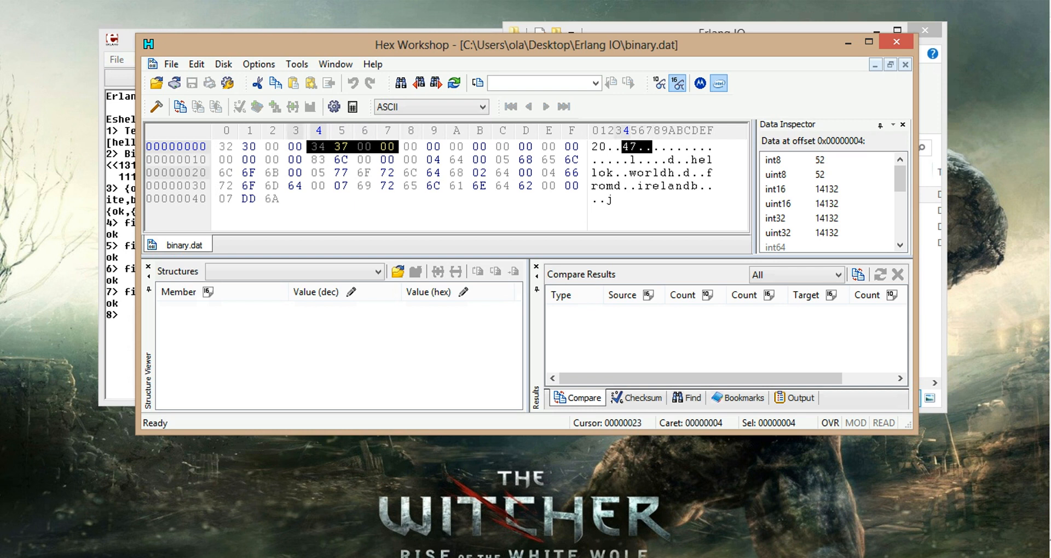
pyautogui.click(225, 145)
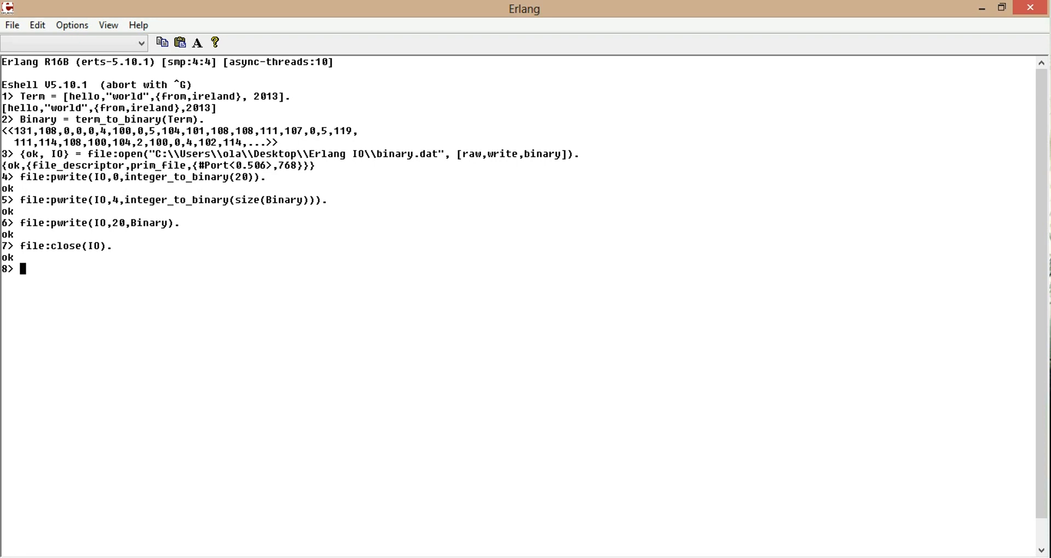
# - Reopen binary.dat with [raw,read,binary], binding {ok, IN}
pyautogui.write('{ok')
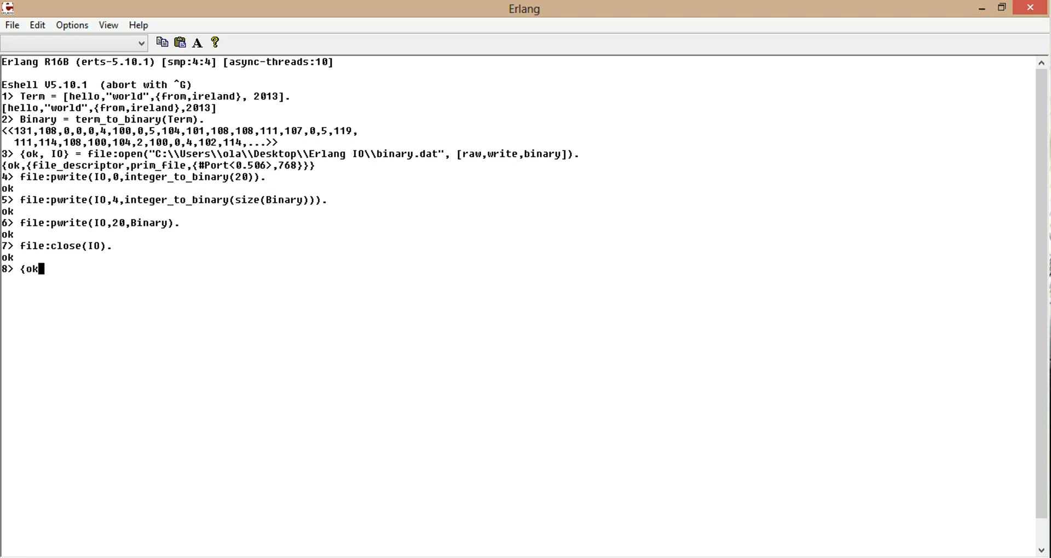
pyautogui.write(',')
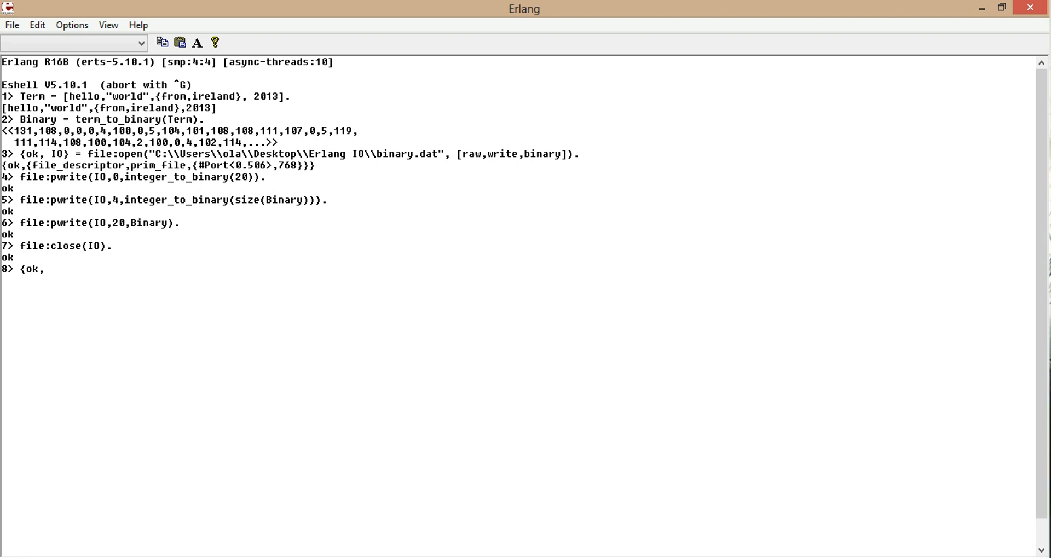
pyautogui.write('IN}')
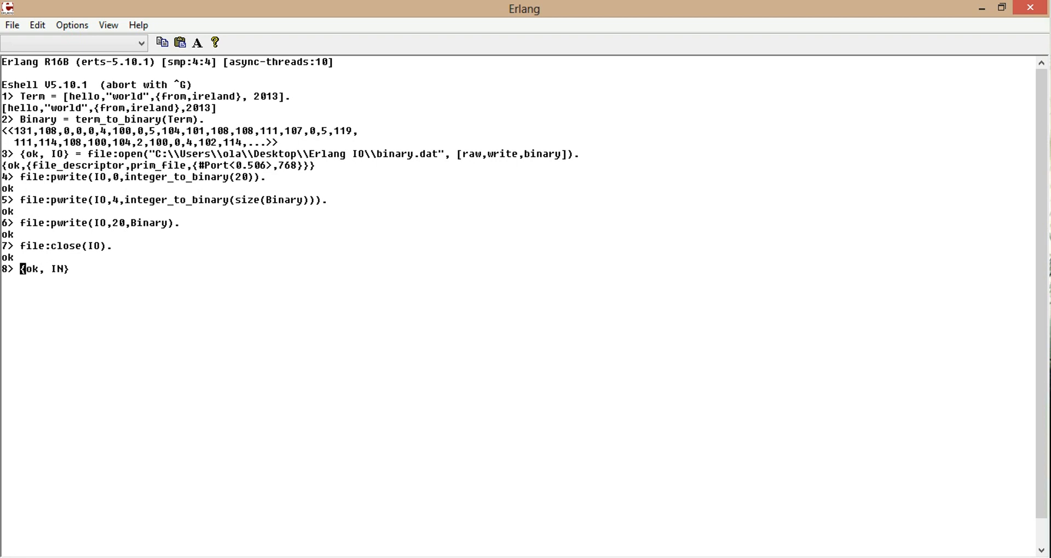
pyautogui.write('=')
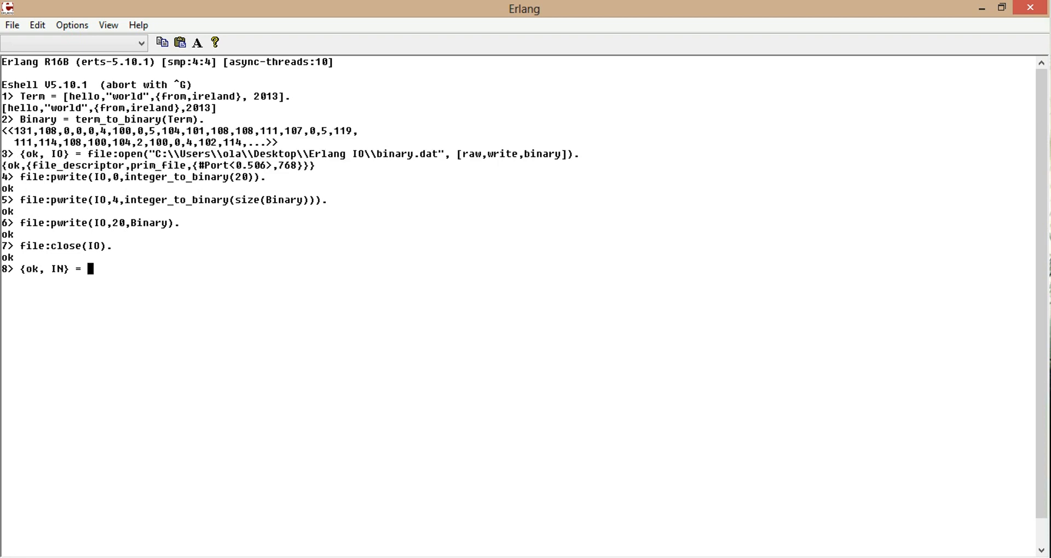
pyautogui.write('file:open("C:\\\\Users\\\\ola\\\\Desktop\\\\Erlang IO\\\\binary.dat", [raw,write,binary]')
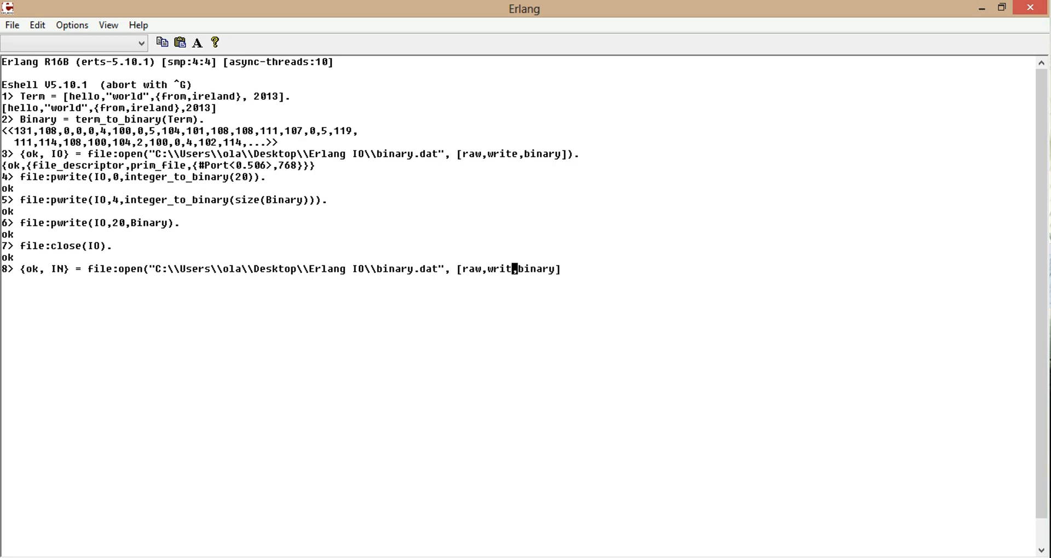
pyautogui.write('read')
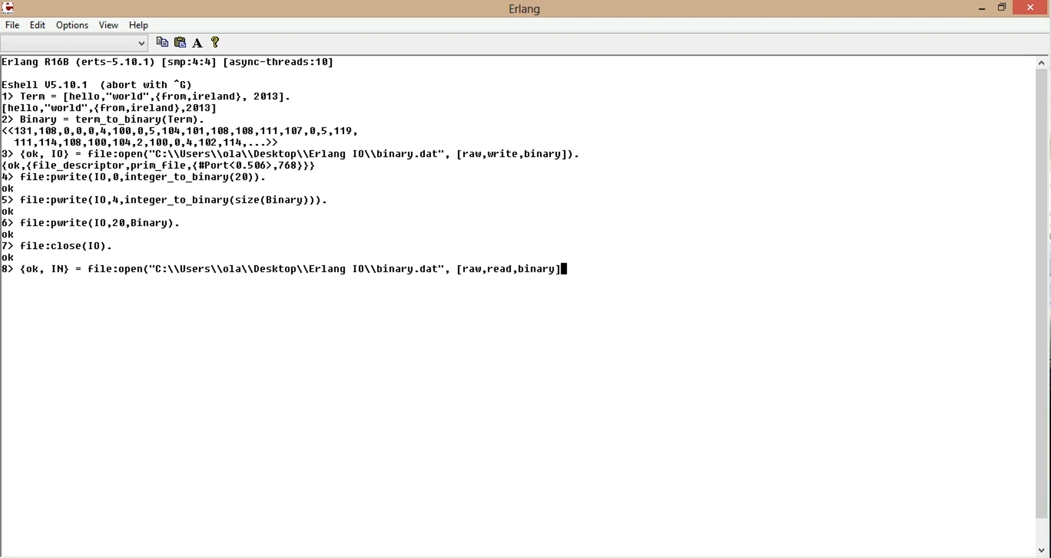
pyautogui.write(').')
pyautogui.press('Return')
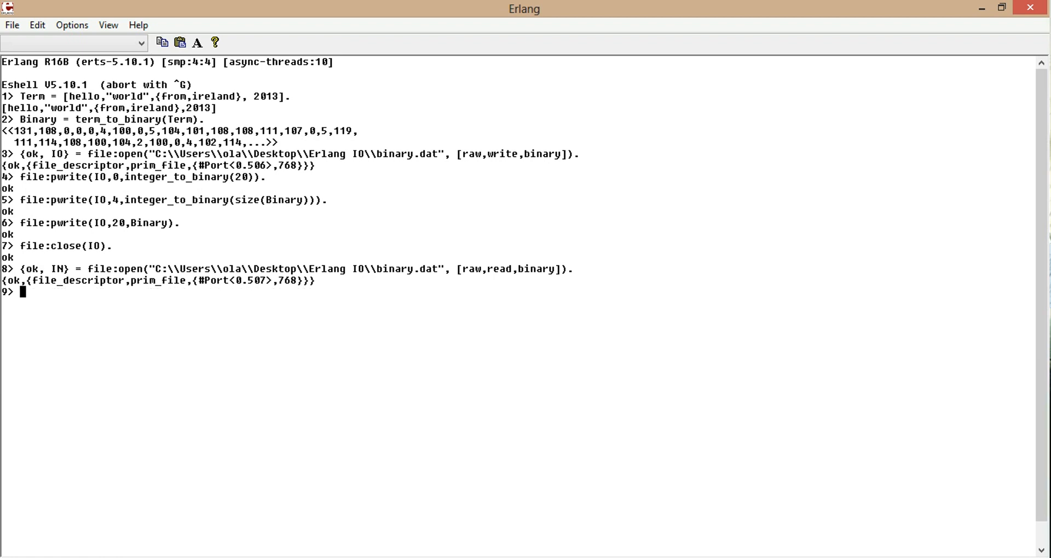
# - Probe the header with file:pread(IN,0,4) and file:pread(IN,0,3), getting <<50,48,0,0>>
pyautogui.write('p')
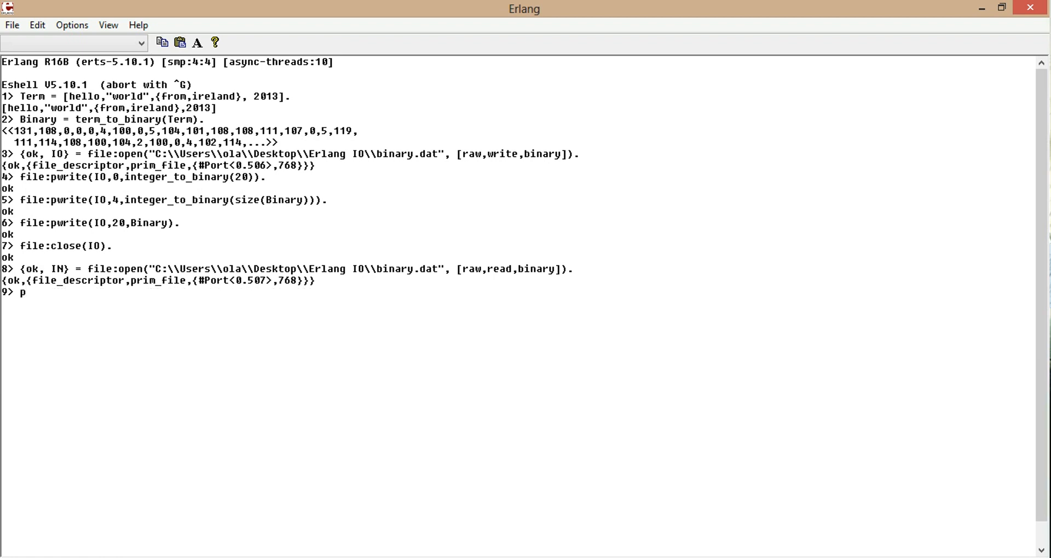
pyautogui.write('ile:')
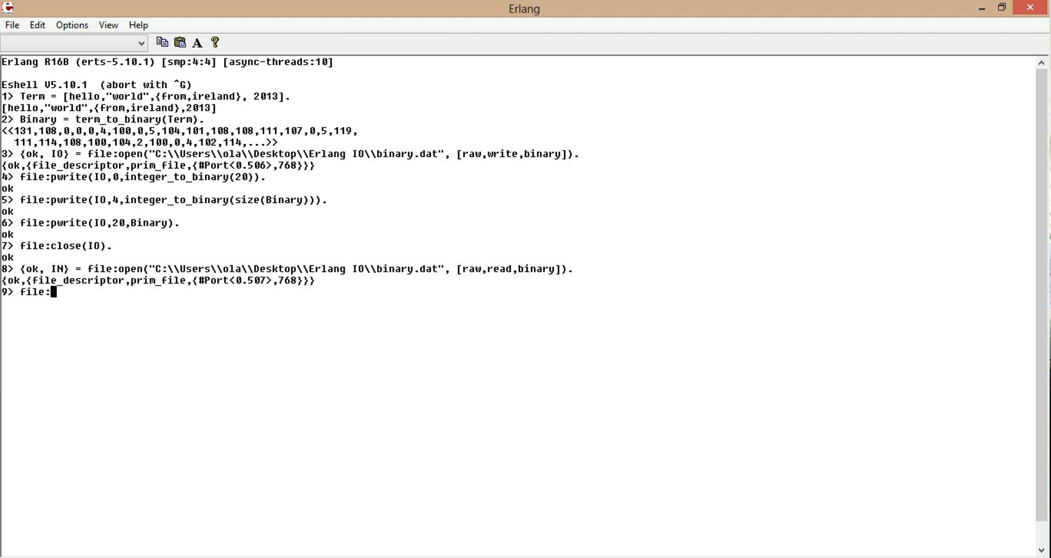
pyautogui.write('pread')
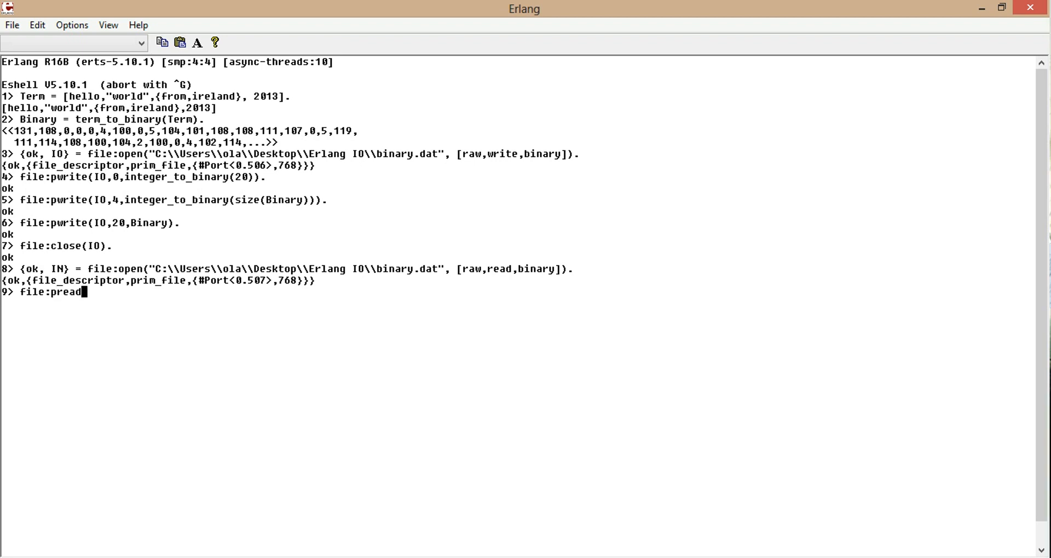
pyautogui.write('(IN')
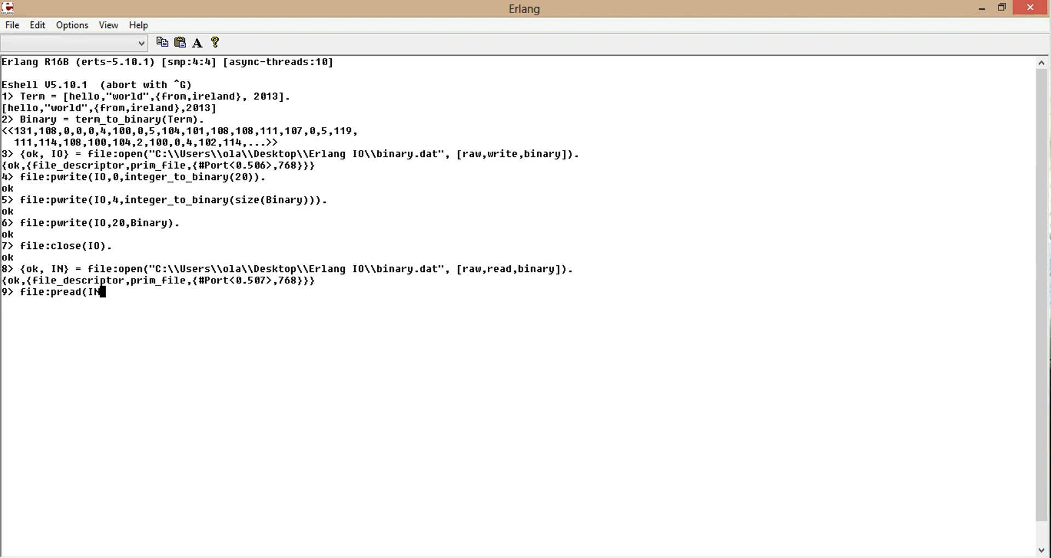
pyautogui.write(',0')
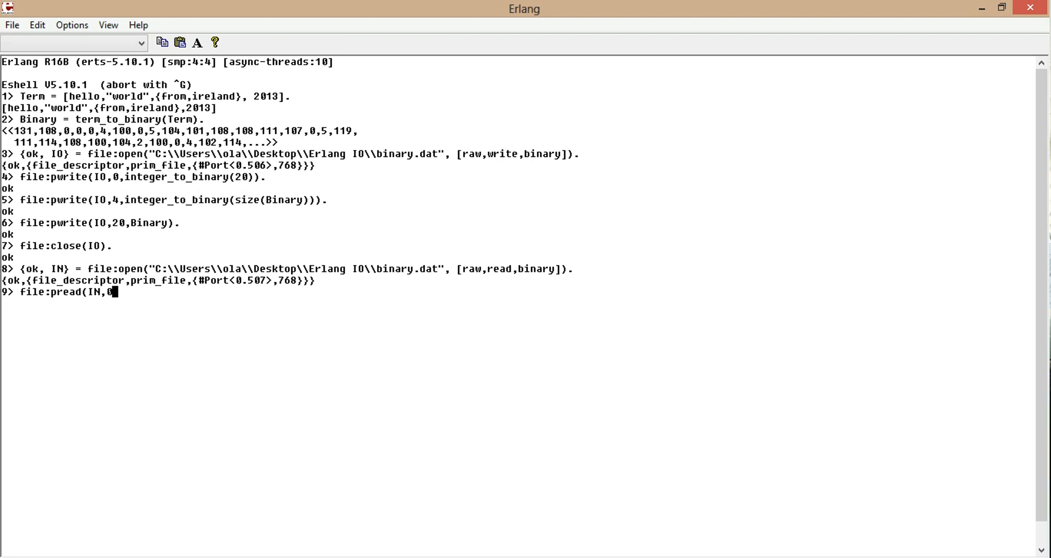
pyautogui.write(',')
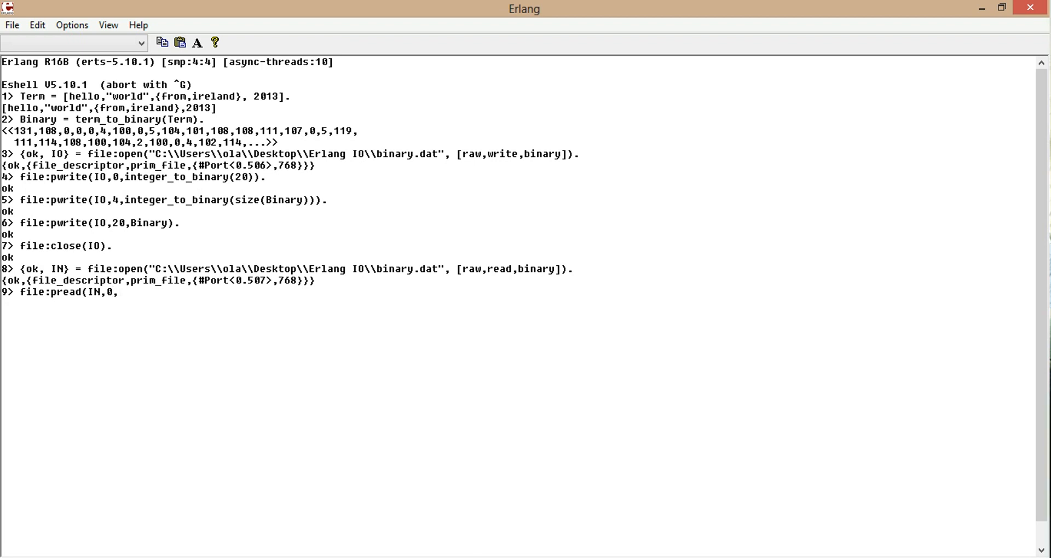
pyautogui.write('4).')
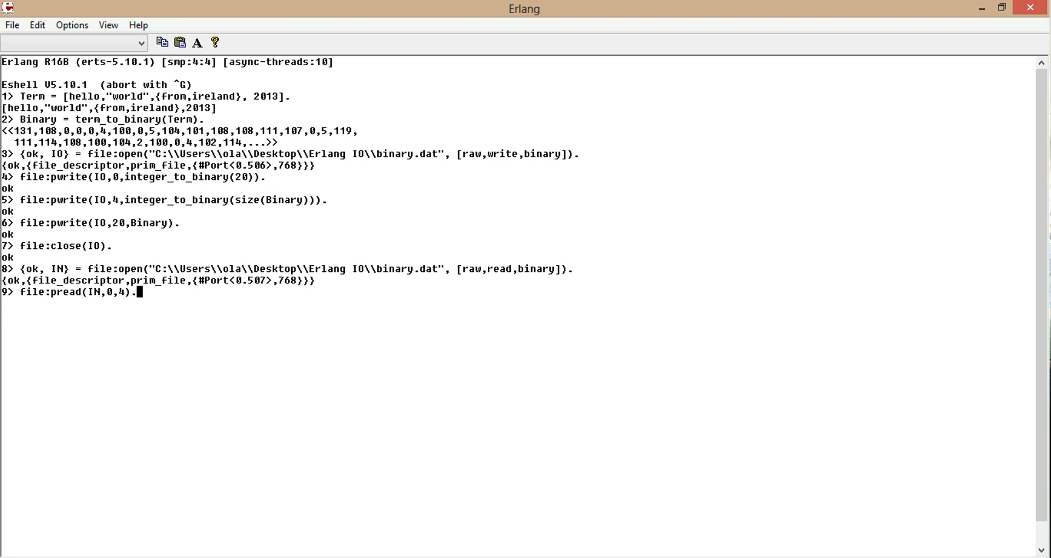
pyautogui.press('Return')
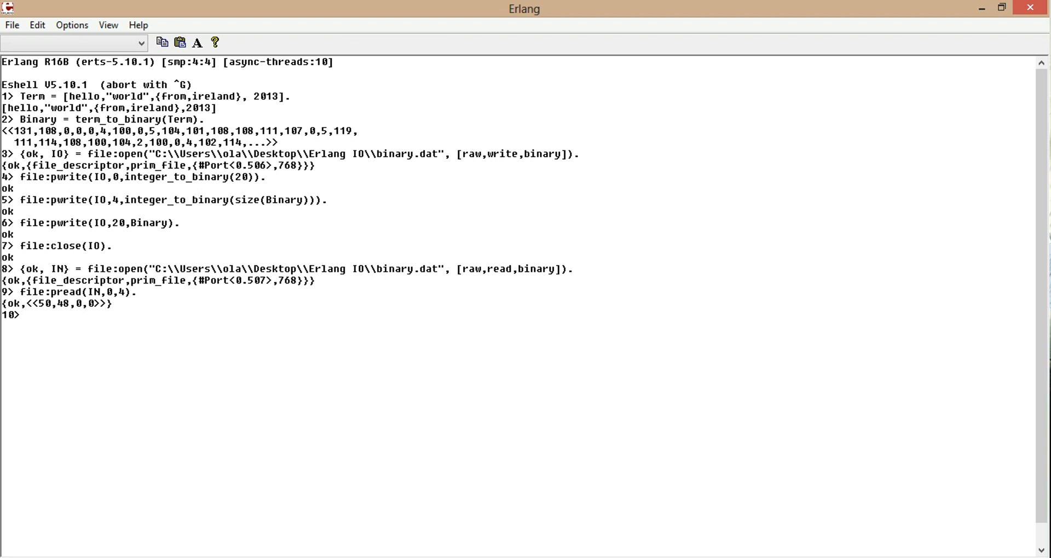
pyautogui.write('file:pread(IN,0,).')
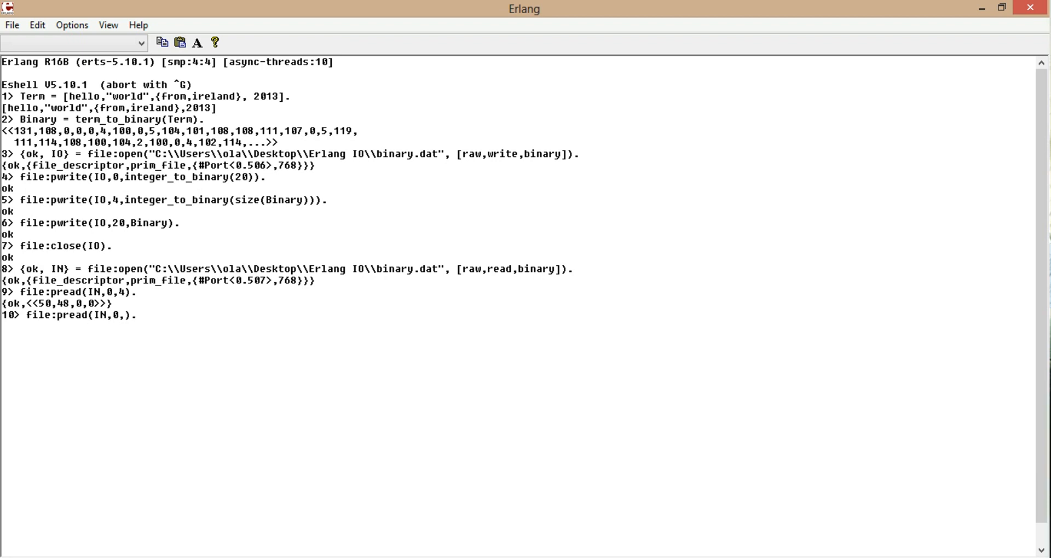
pyautogui.write('3')
pyautogui.press('Return')
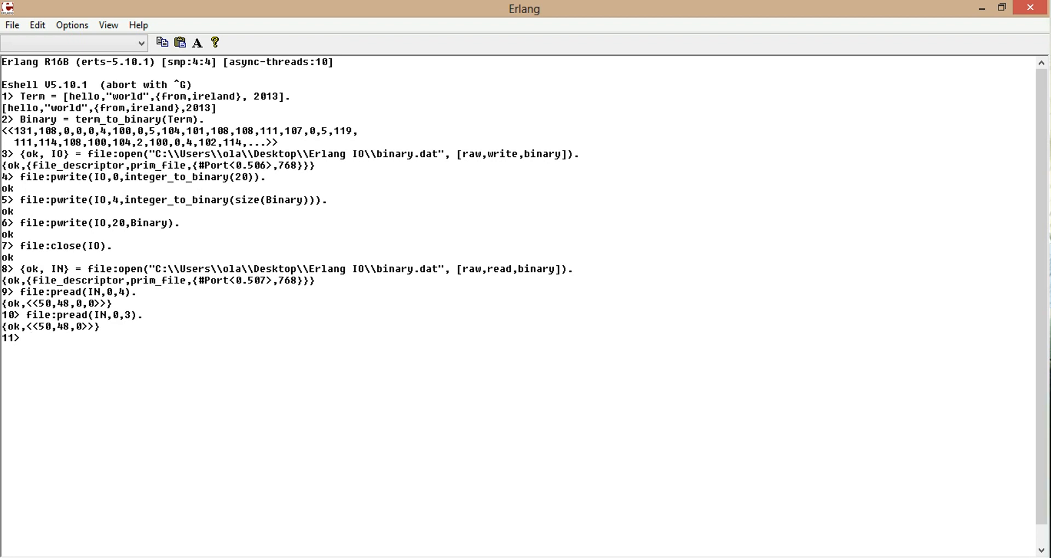
# - Bind {ok, L} to file:pread(IN,0,2), giving <<"20">>
pyautogui.write('{')
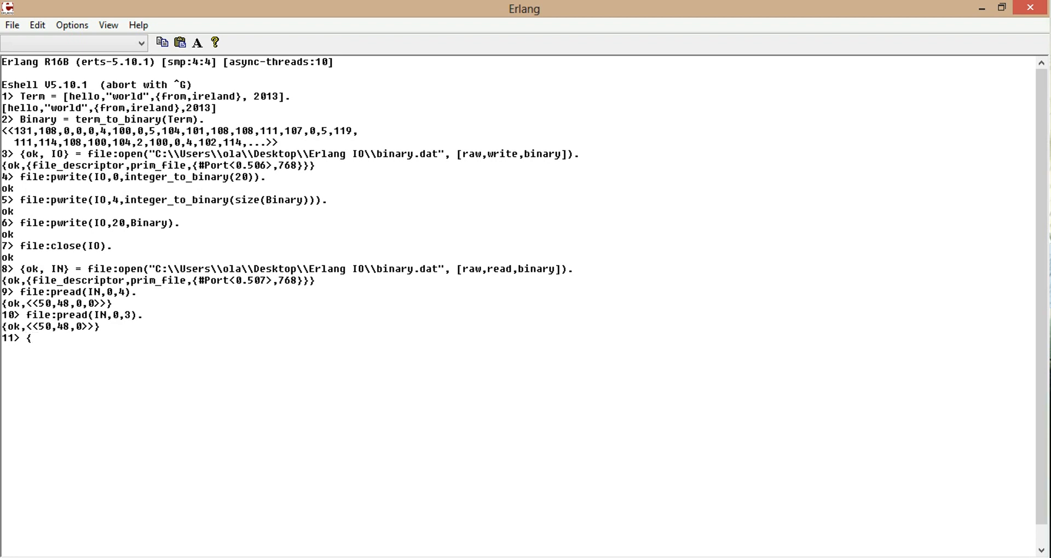
pyautogui.write('ok,')
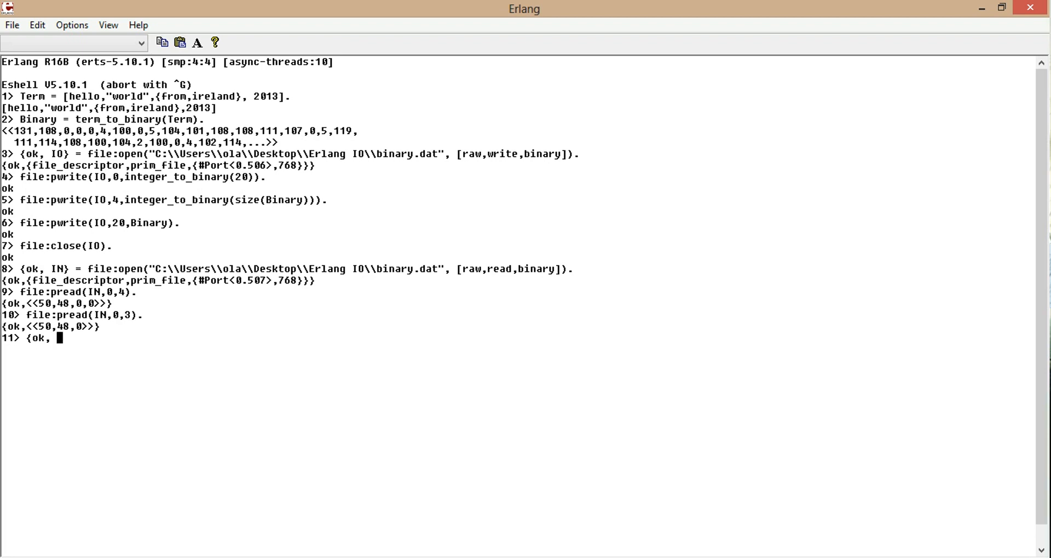
pyautogui.write('L} =')
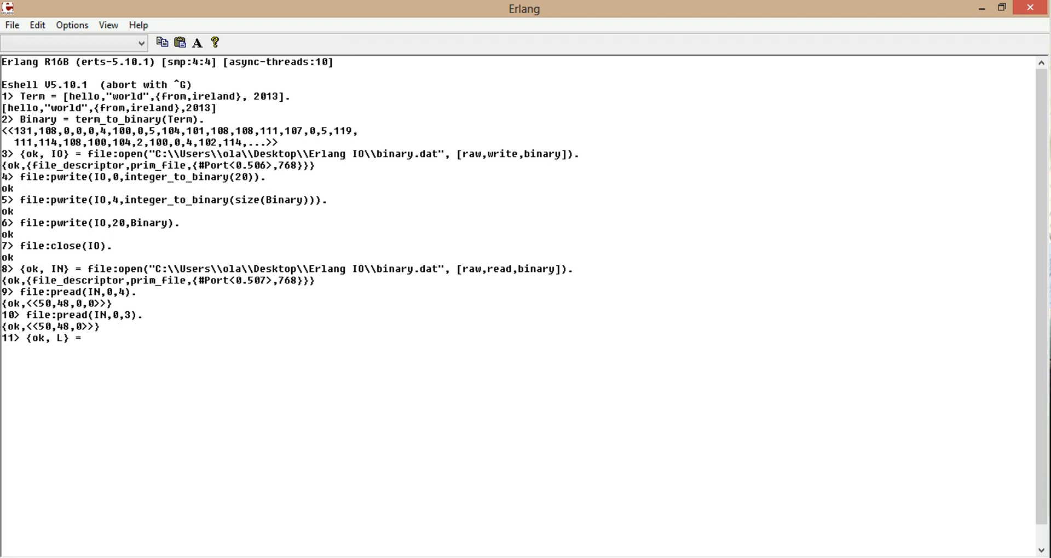
pyautogui.write('file:')
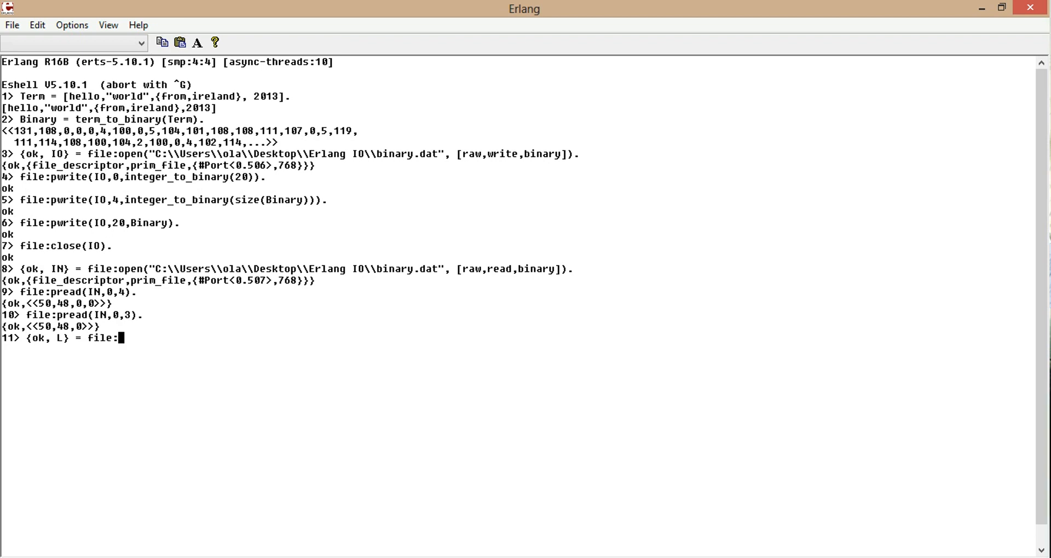
pyautogui.write('pre')
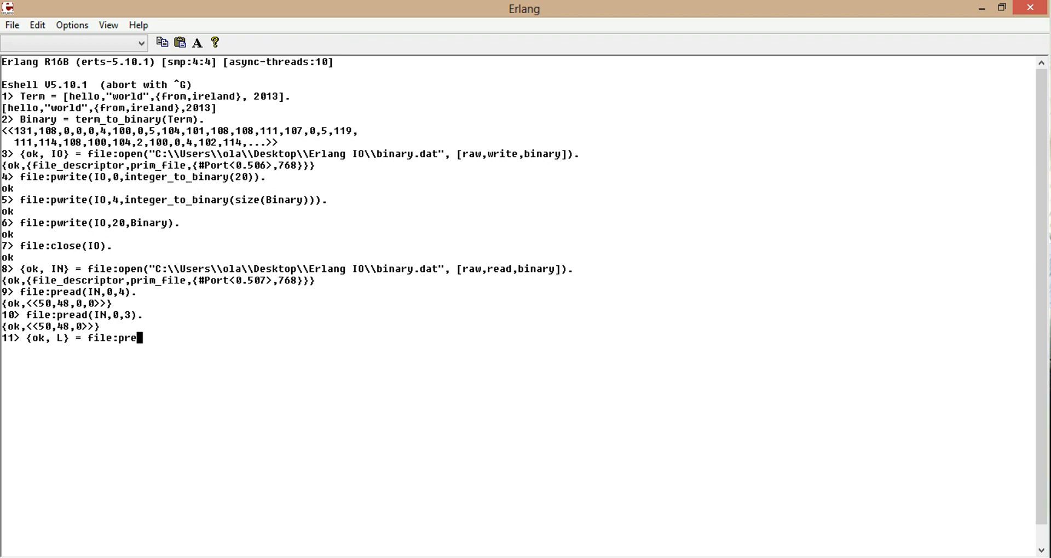
pyautogui.write('ad(')
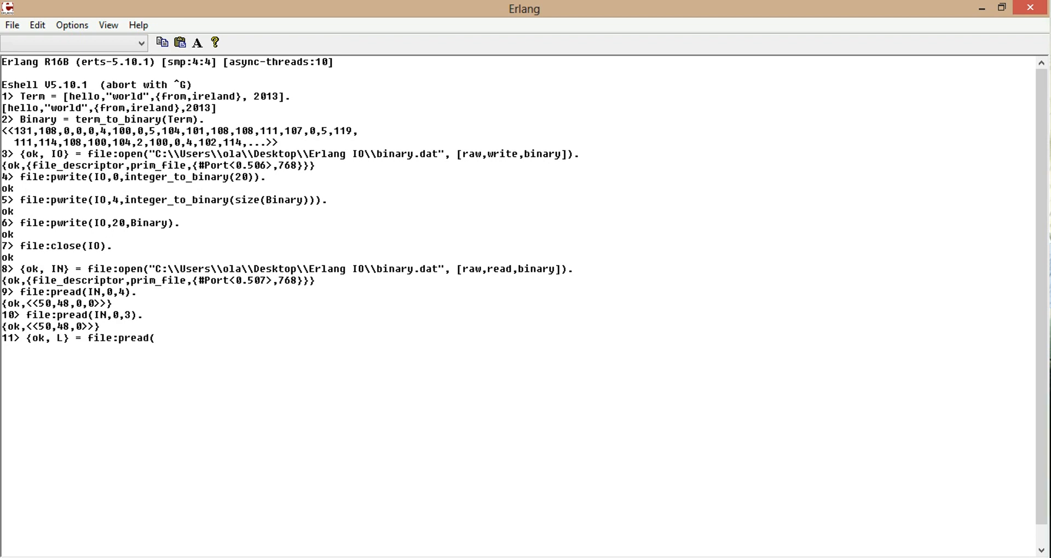
pyautogui.write('I')
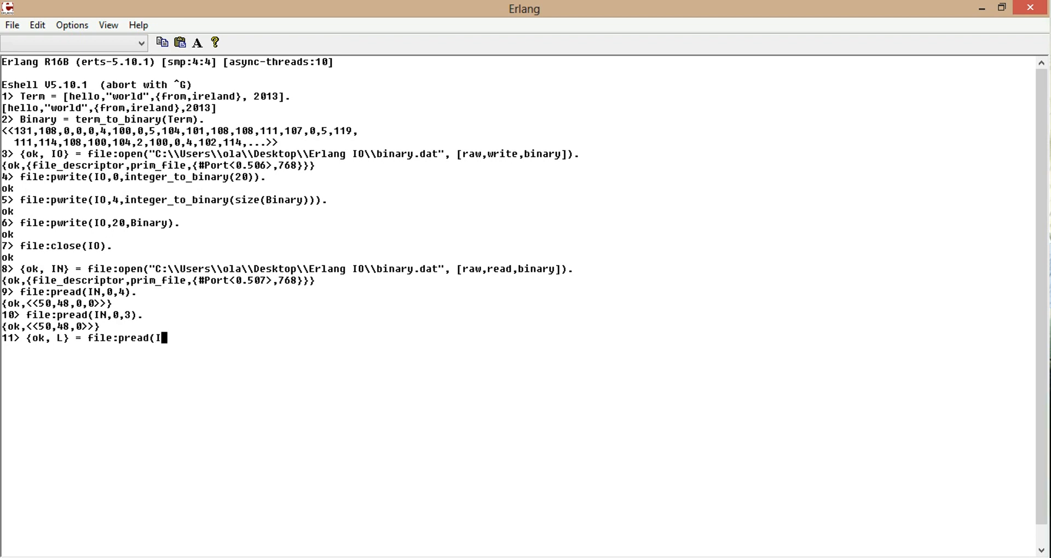
pyautogui.write('N,0')
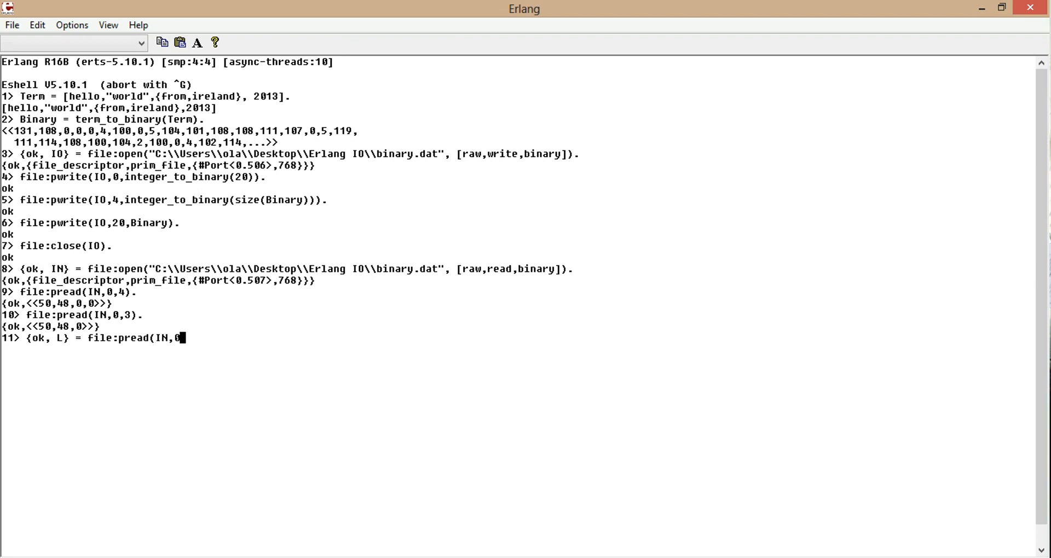
pyautogui.write('2')
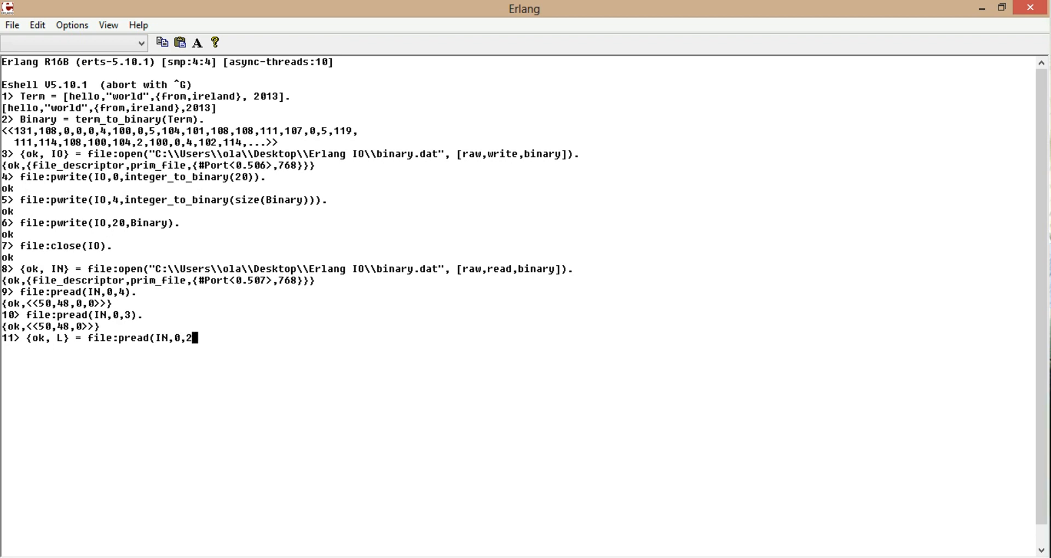
pyautogui.write(').')
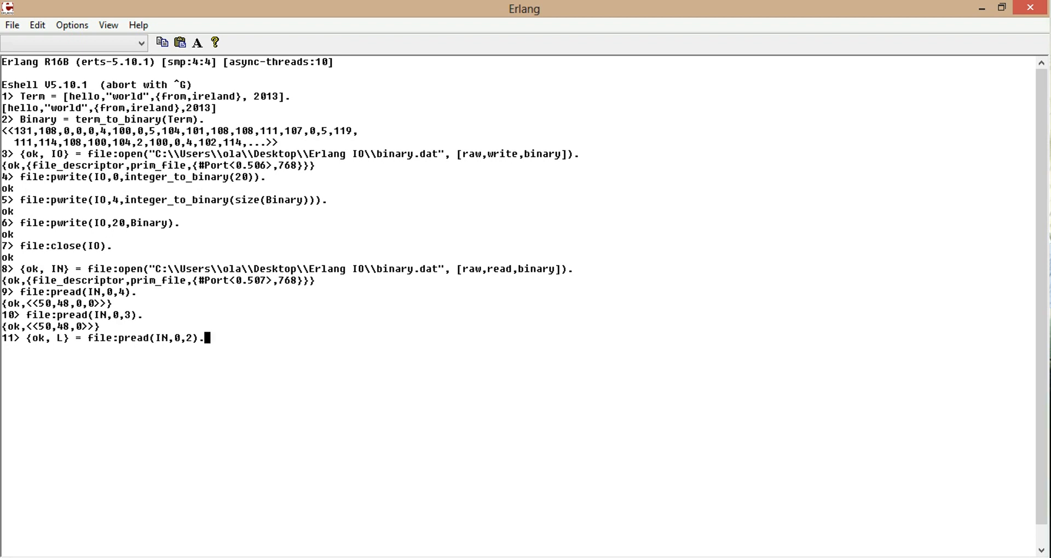
pyautogui.press('Return')
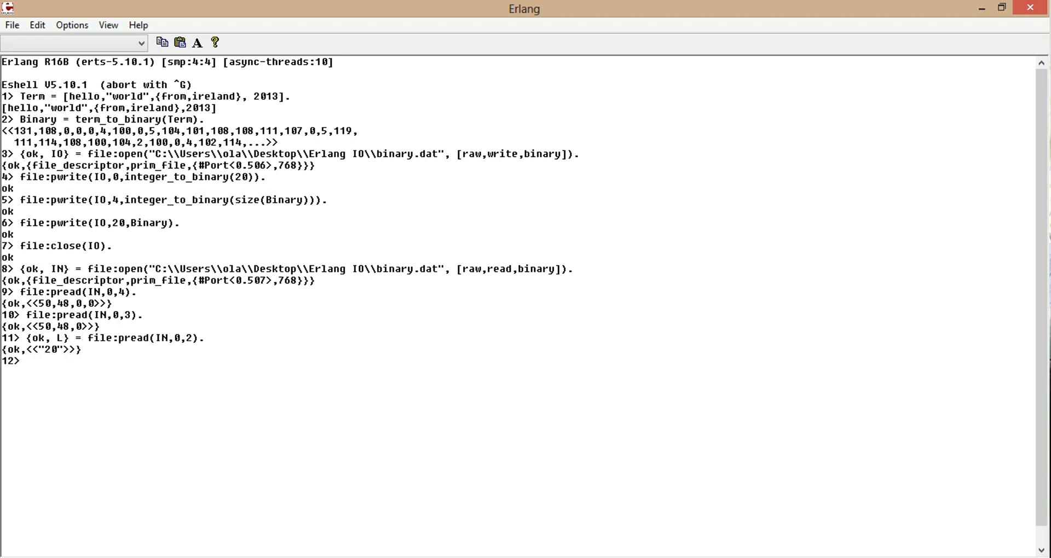
# - Print L and evaluate binary_to_integer(L) to get 20
pyautogui.write('L.')
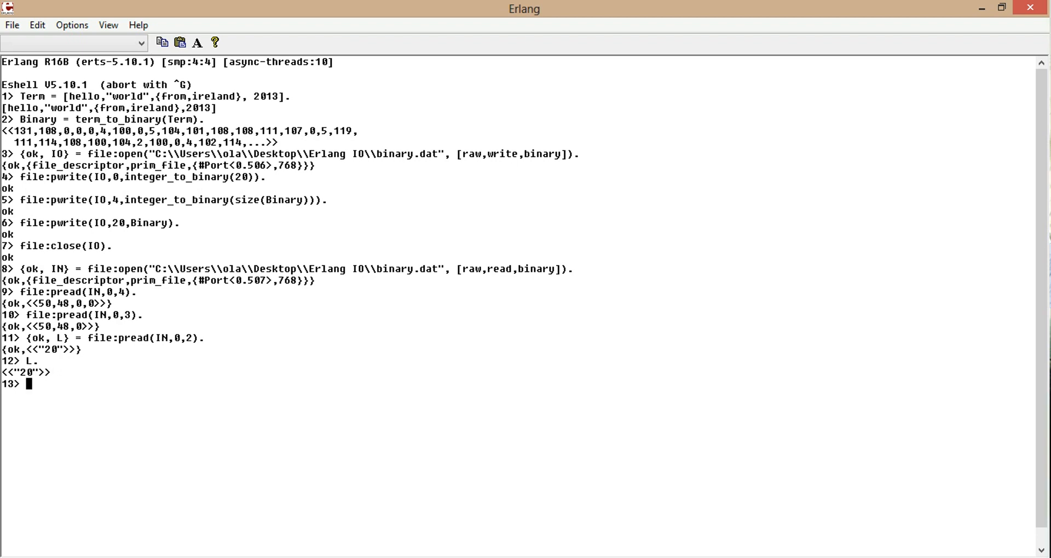
pyautogui.write('b')
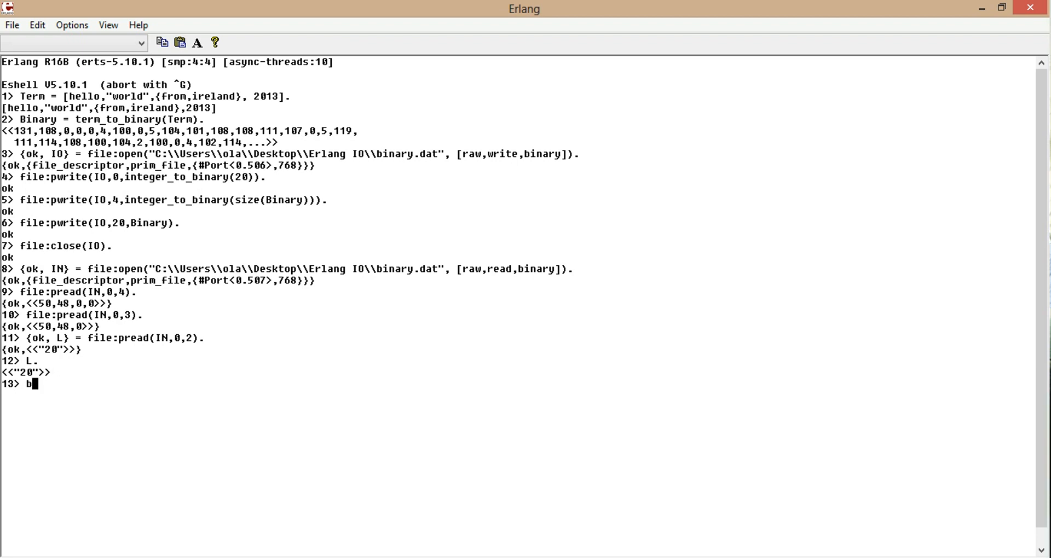
pyautogui.write('inar')
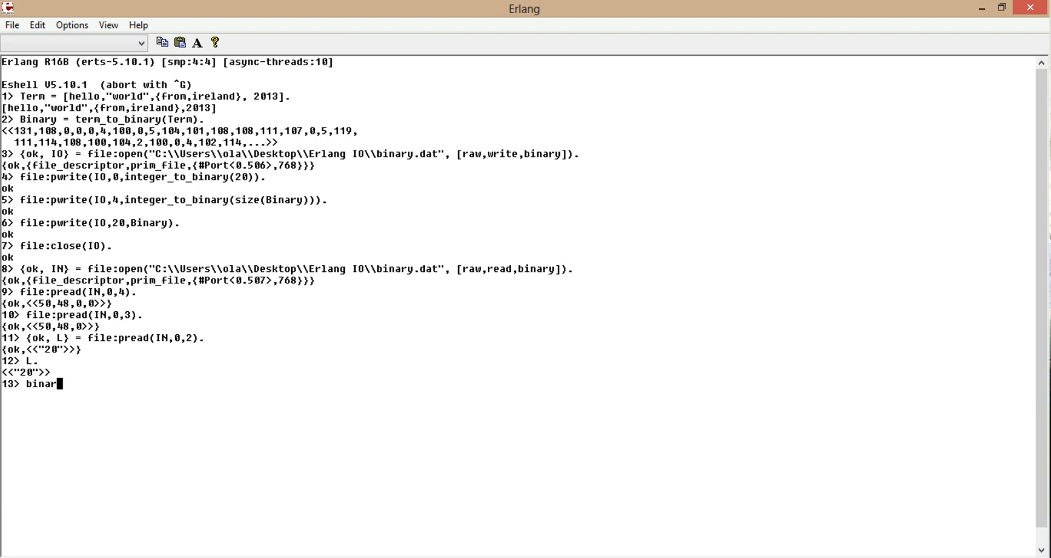
pyautogui.write('y')
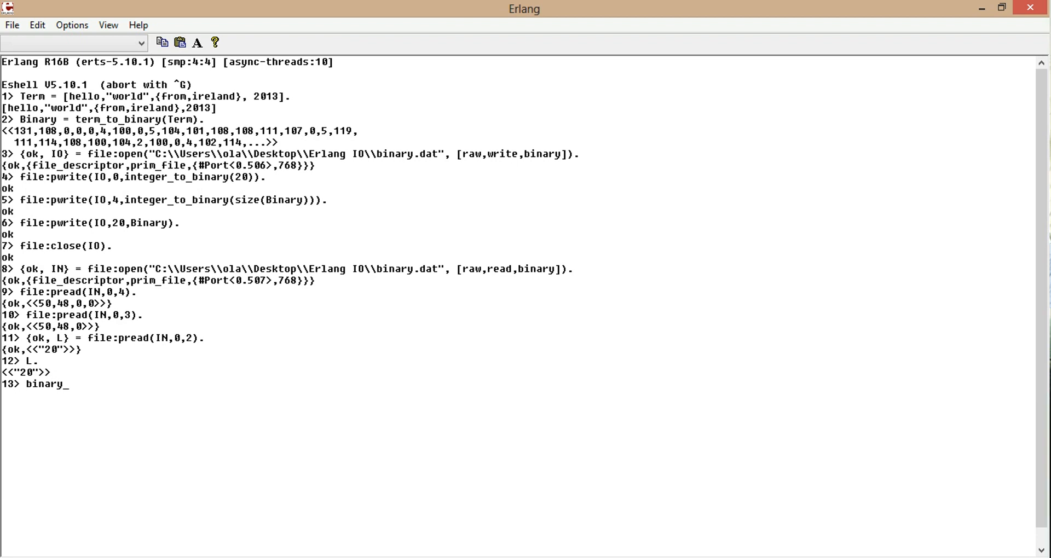
pyautogui.write('_to')
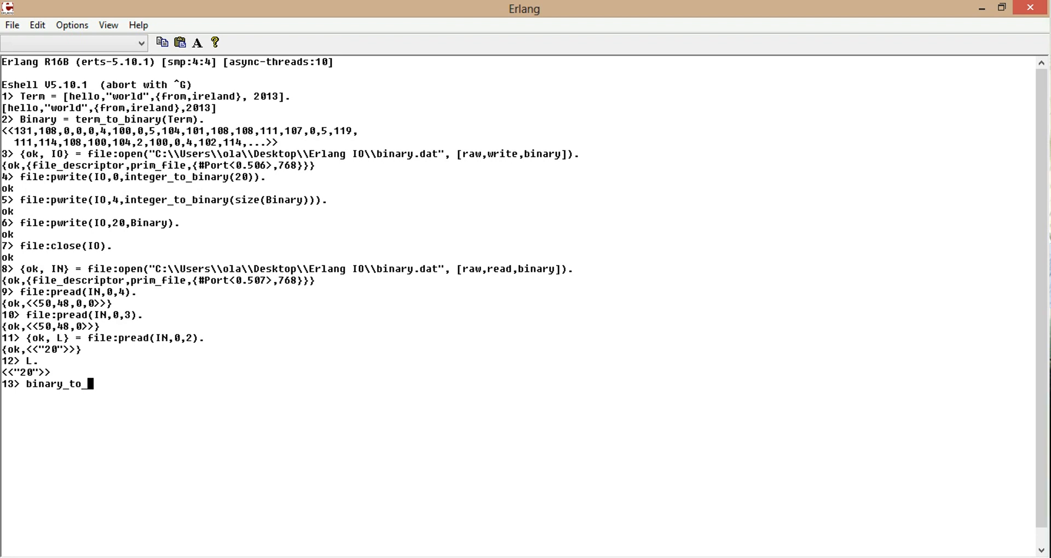
pyautogui.write('integer')
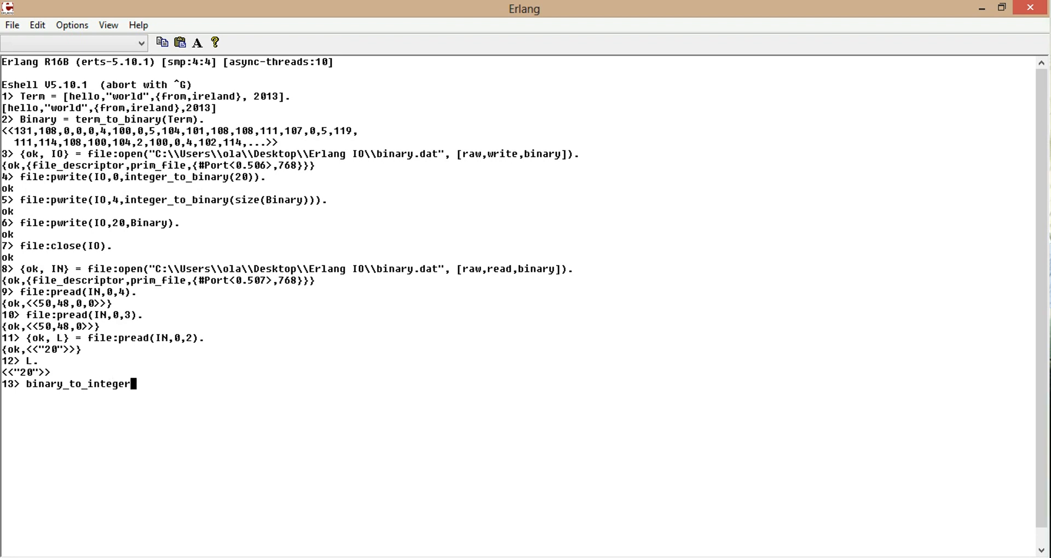
pyautogui.write('(')
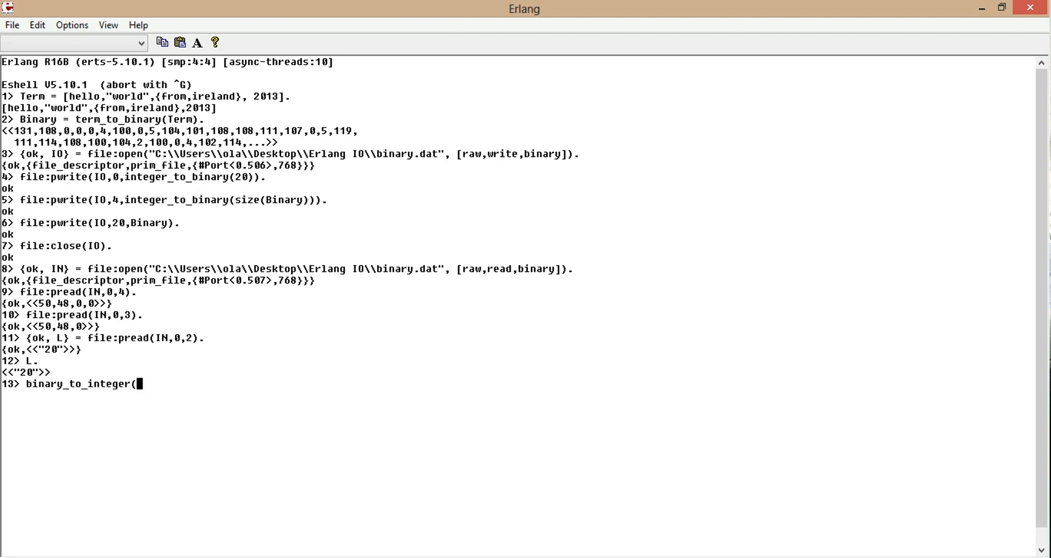
pyautogui.press('Return')
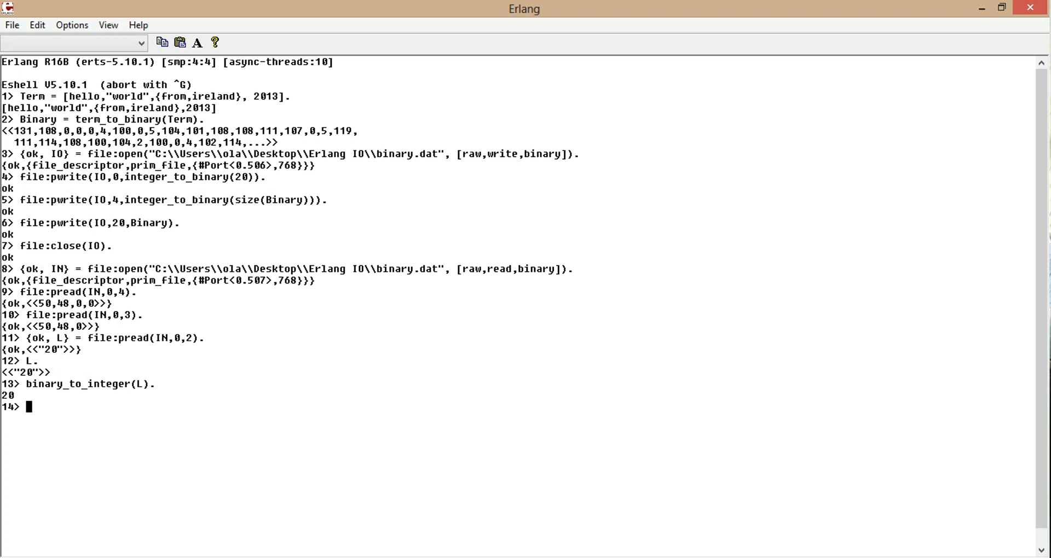
pyautogui.write('binary_to_integer(L).')
pyautogui.write('{ok, S} = file:pread(IN,4,2).')
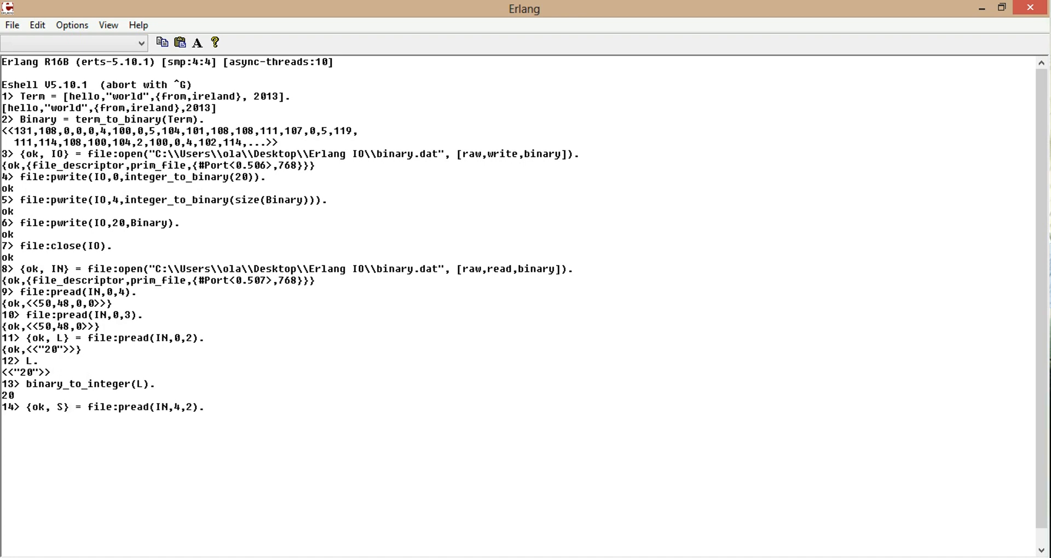
# - Bind S via file:pread(IN,4,2) to <<"47">> and File via file:pread(IN,20,47)
pyautogui.press('Return')
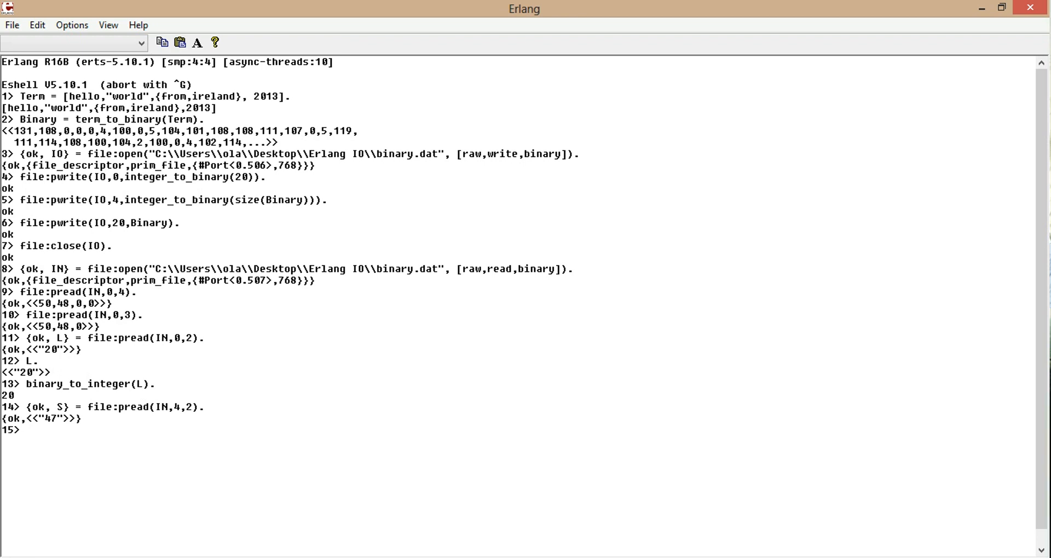
pyautogui.write('{ok, S} = file:pread(IN,4,2).')
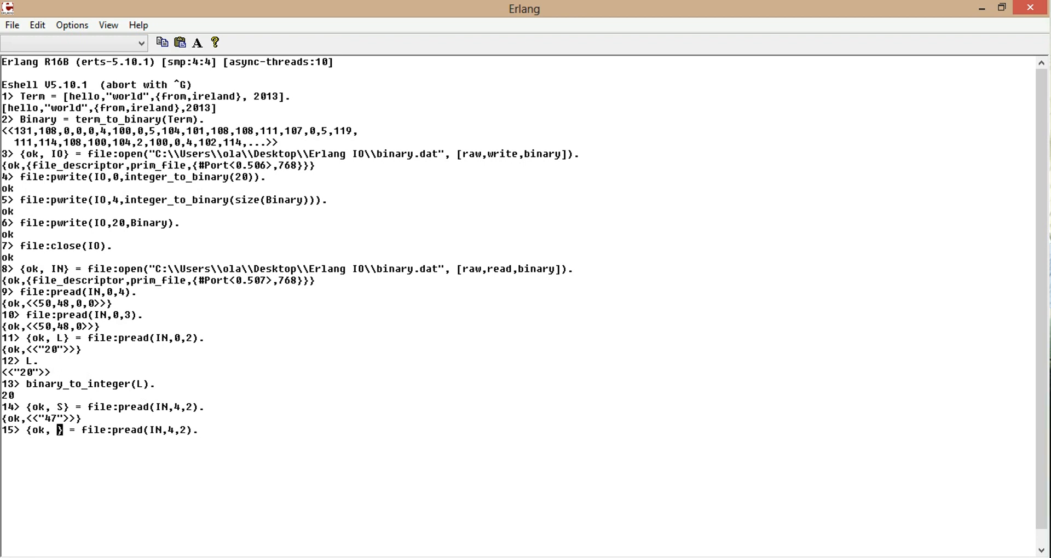
pyautogui.write('File')
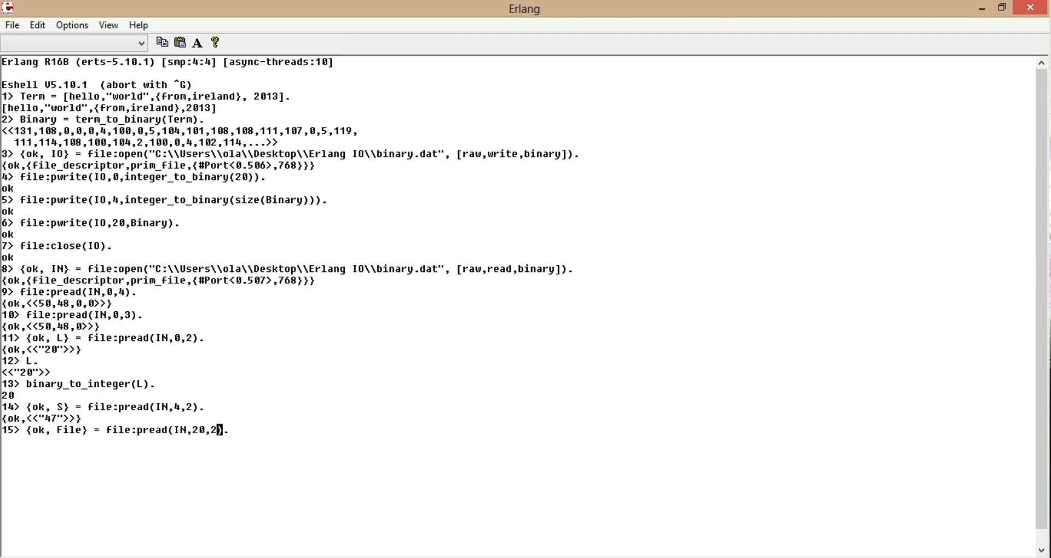
pyautogui.write('7')
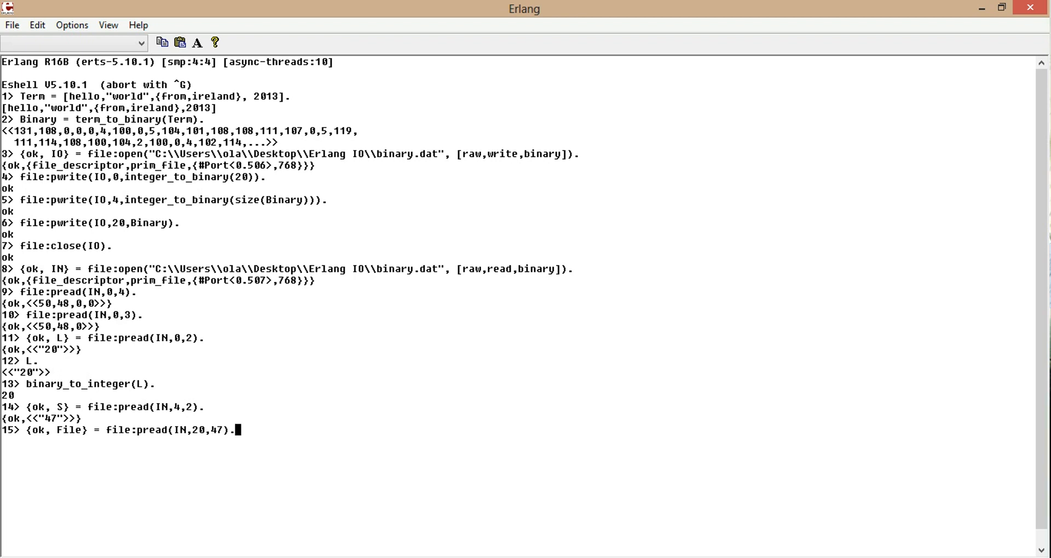
pyautogui.press('Return')
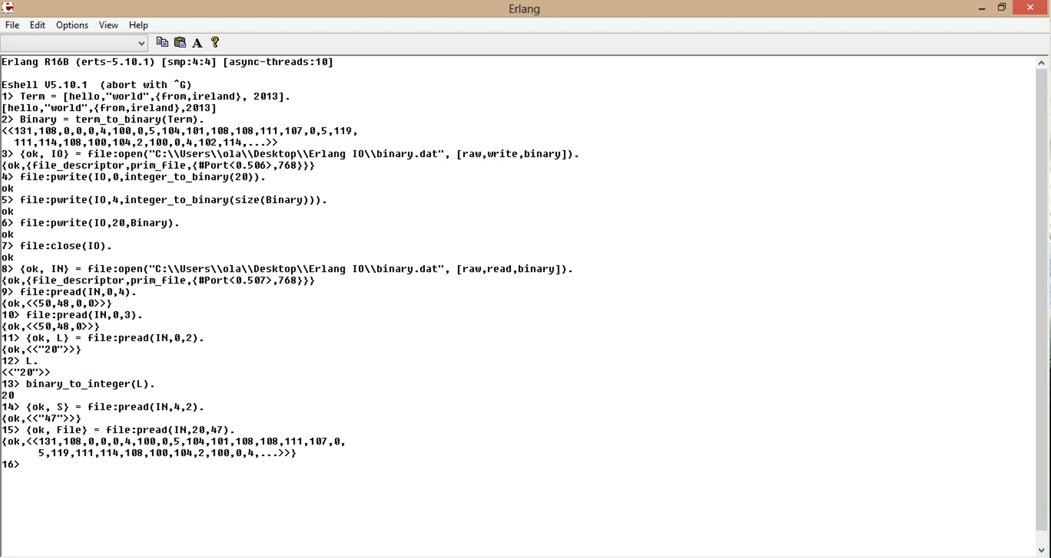
pyautogui.write('File.')
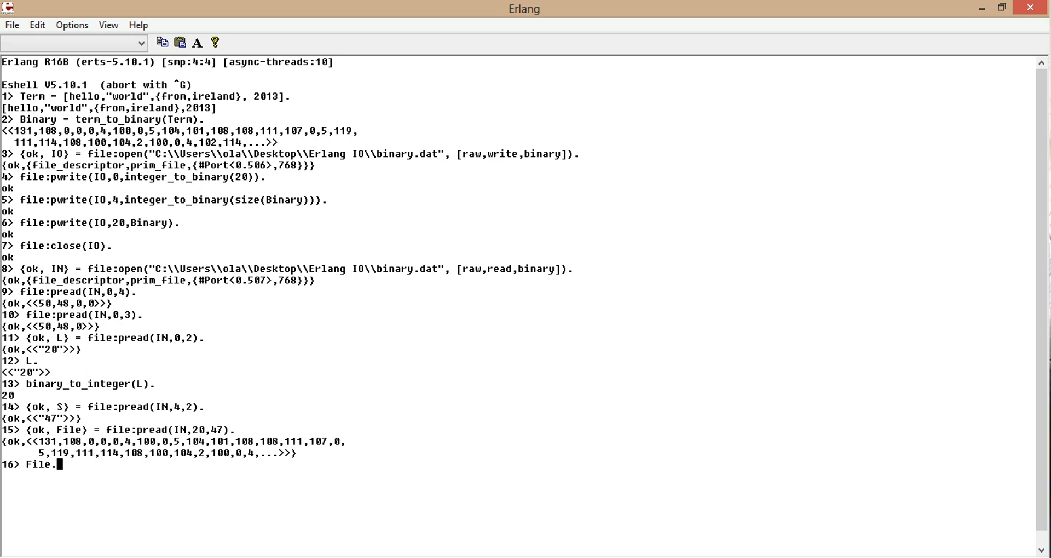
# - Print File's 47-byte binary and decode it with binary_to_term(File) to [hello,"world",{from,ireland},2013]
pyautogui.press('Return')
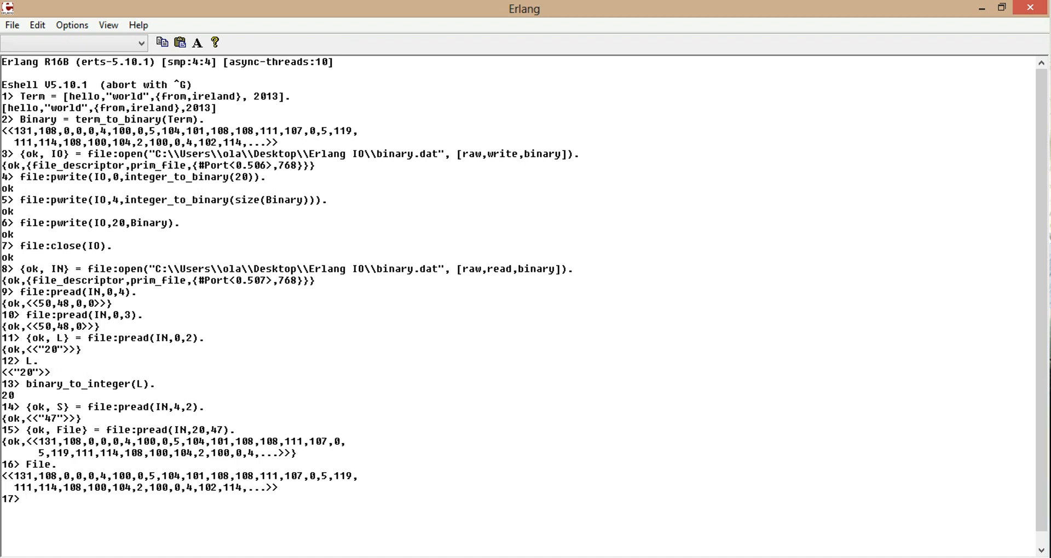
pyautogui.write('binary')
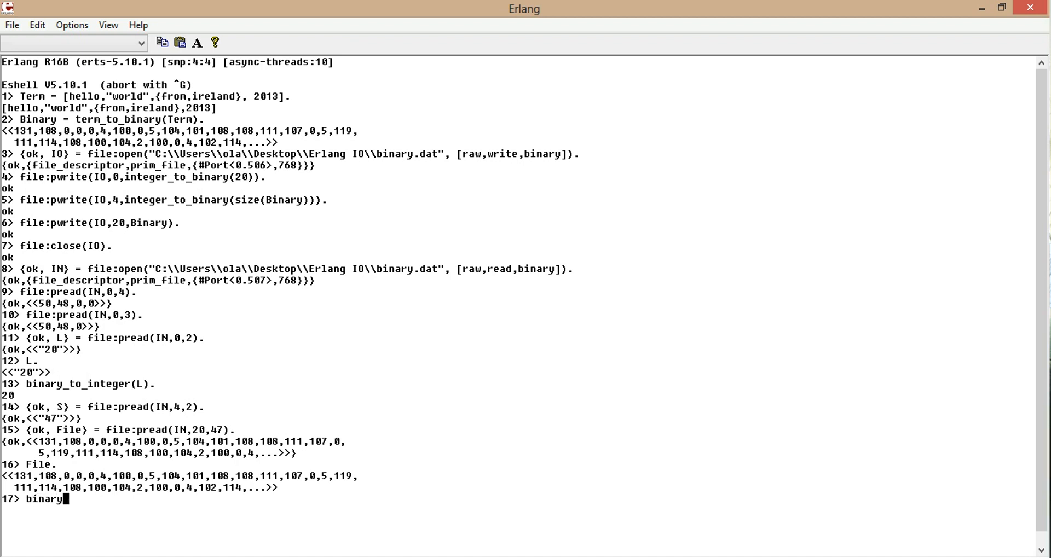
pyautogui.write('_')
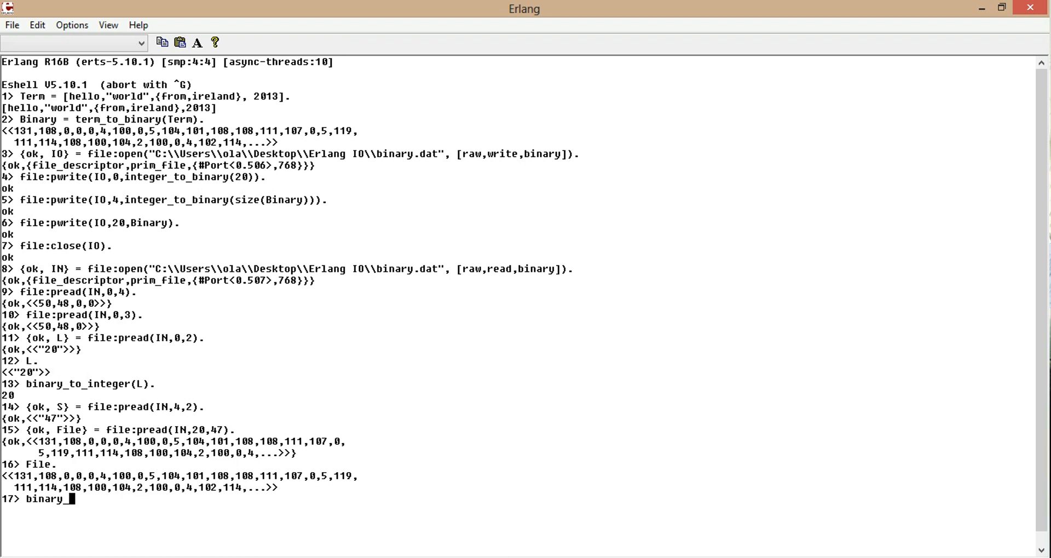
pyautogui.write('to_term')
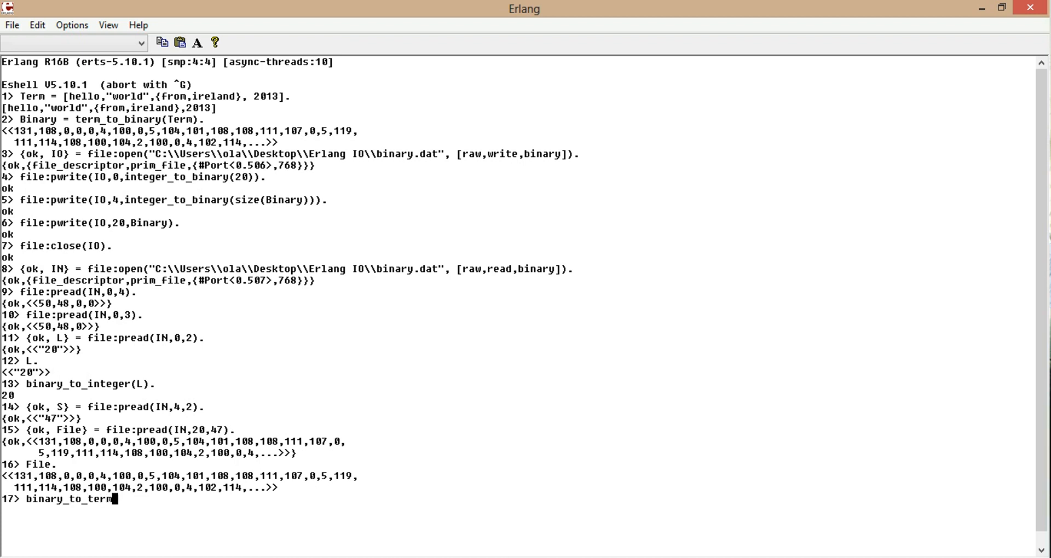
pyautogui.write('(F')
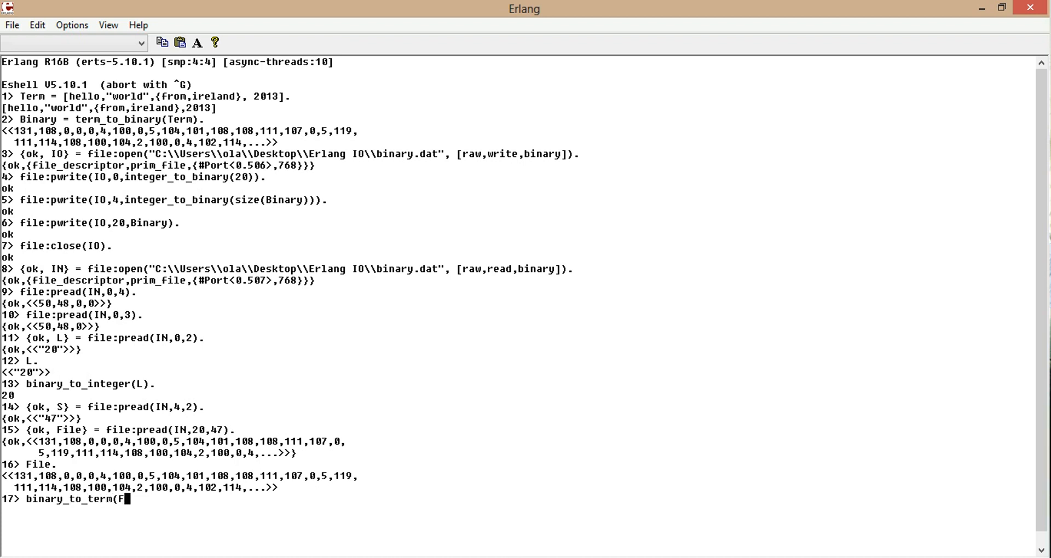
pyautogui.write('ile')
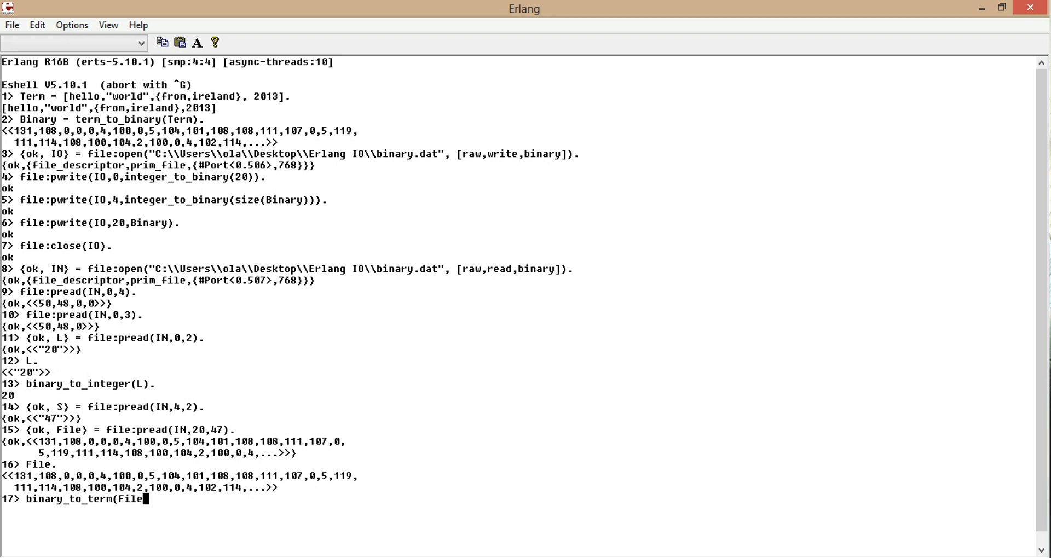
pyautogui.write(')')
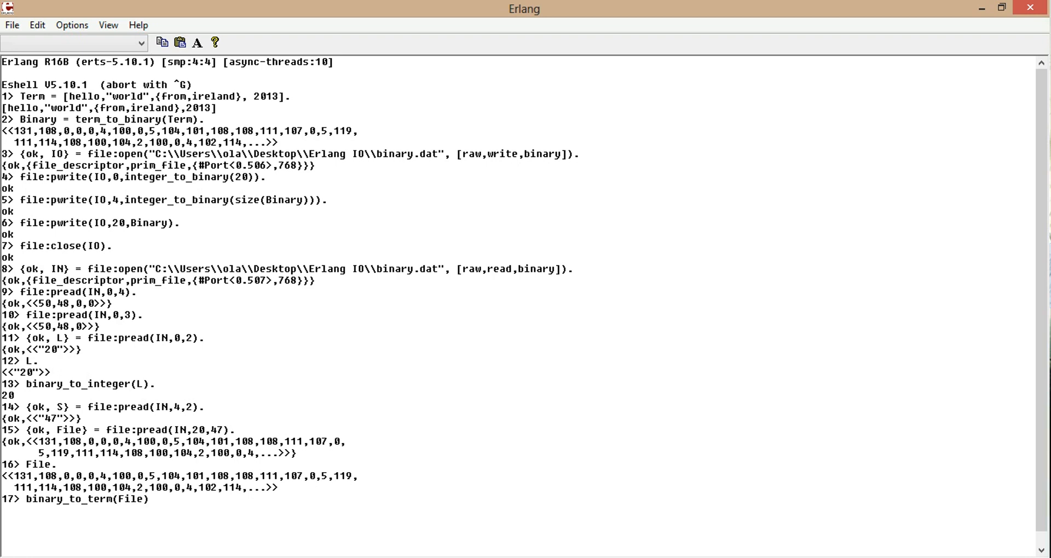
pyautogui.press('Return')
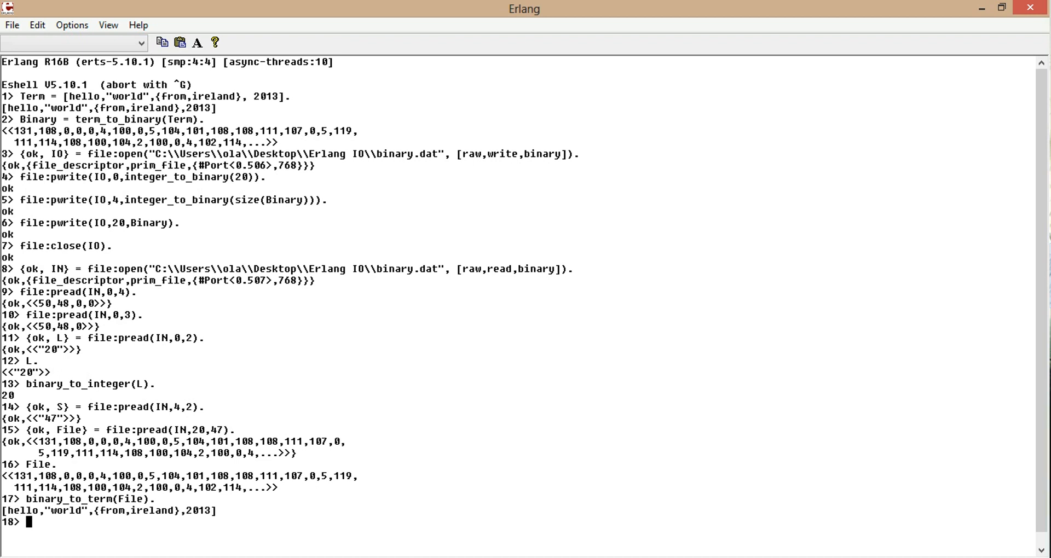